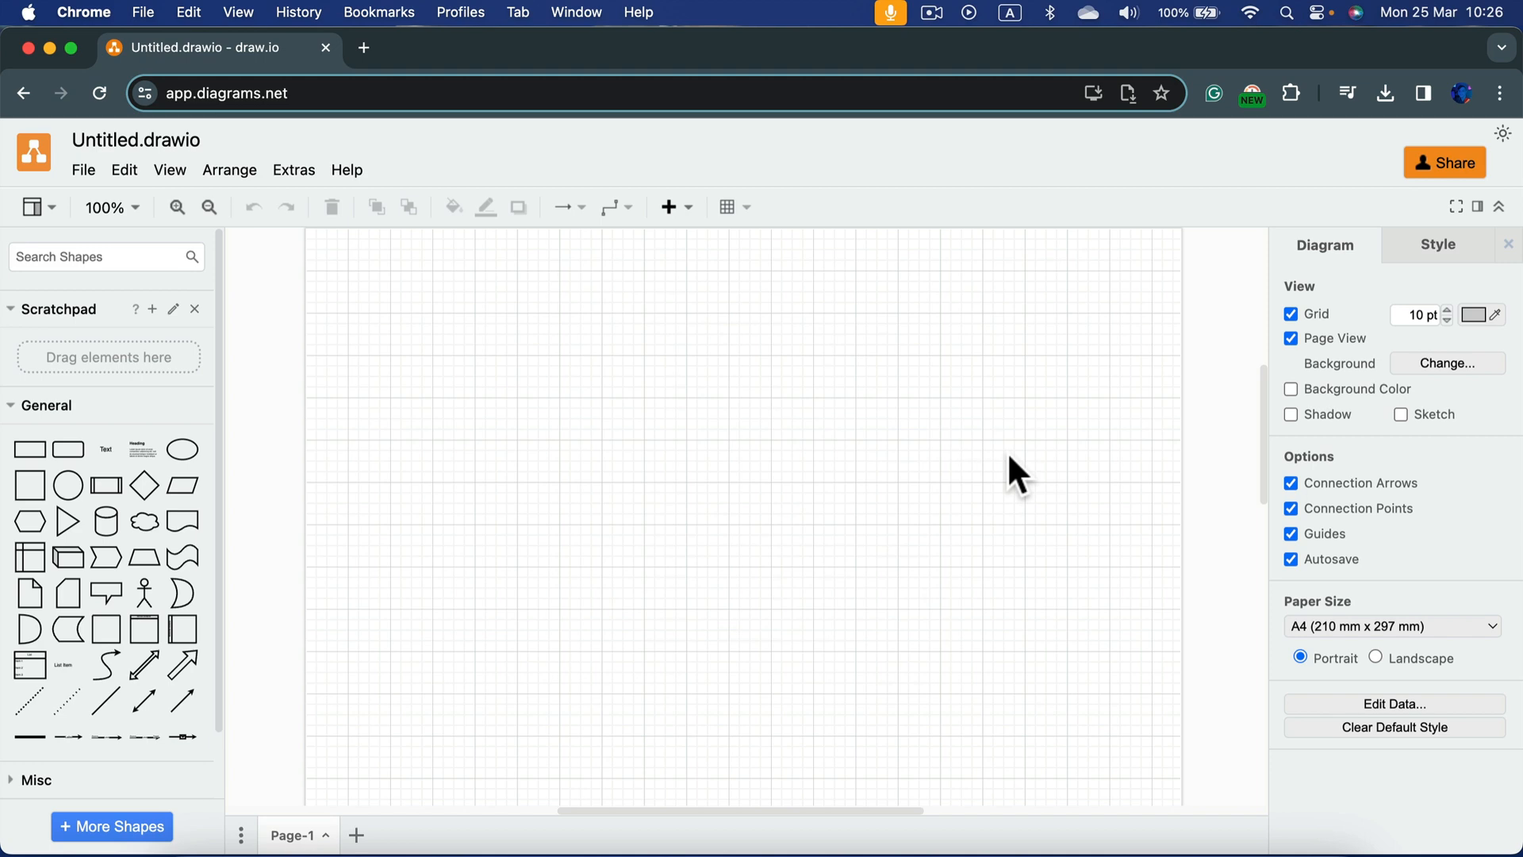
mouse_move(836, 474)
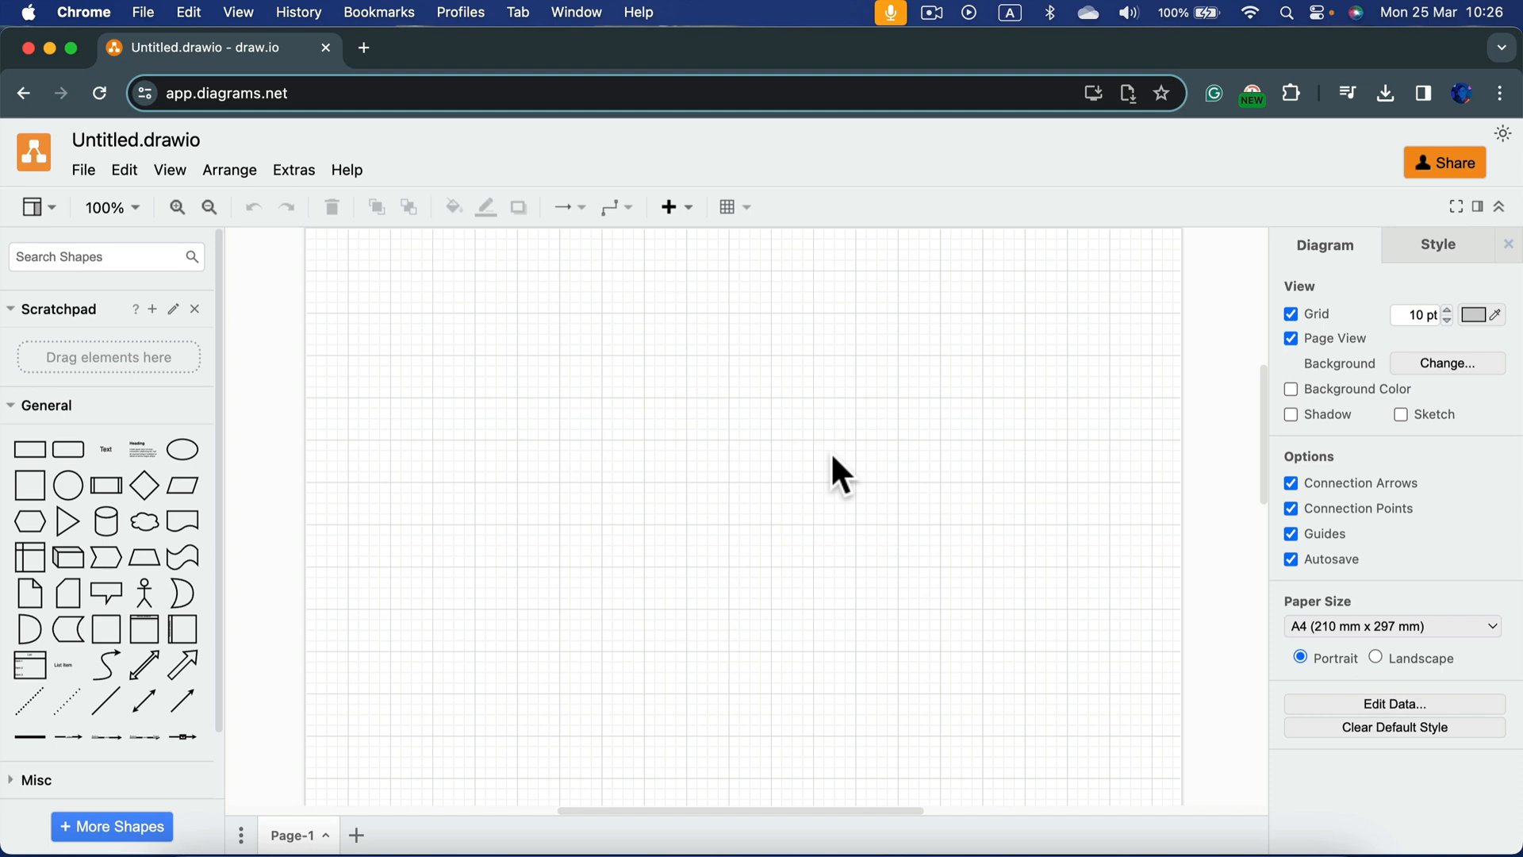
Collapse the General shape library so only category names show
scroll(up, 3)
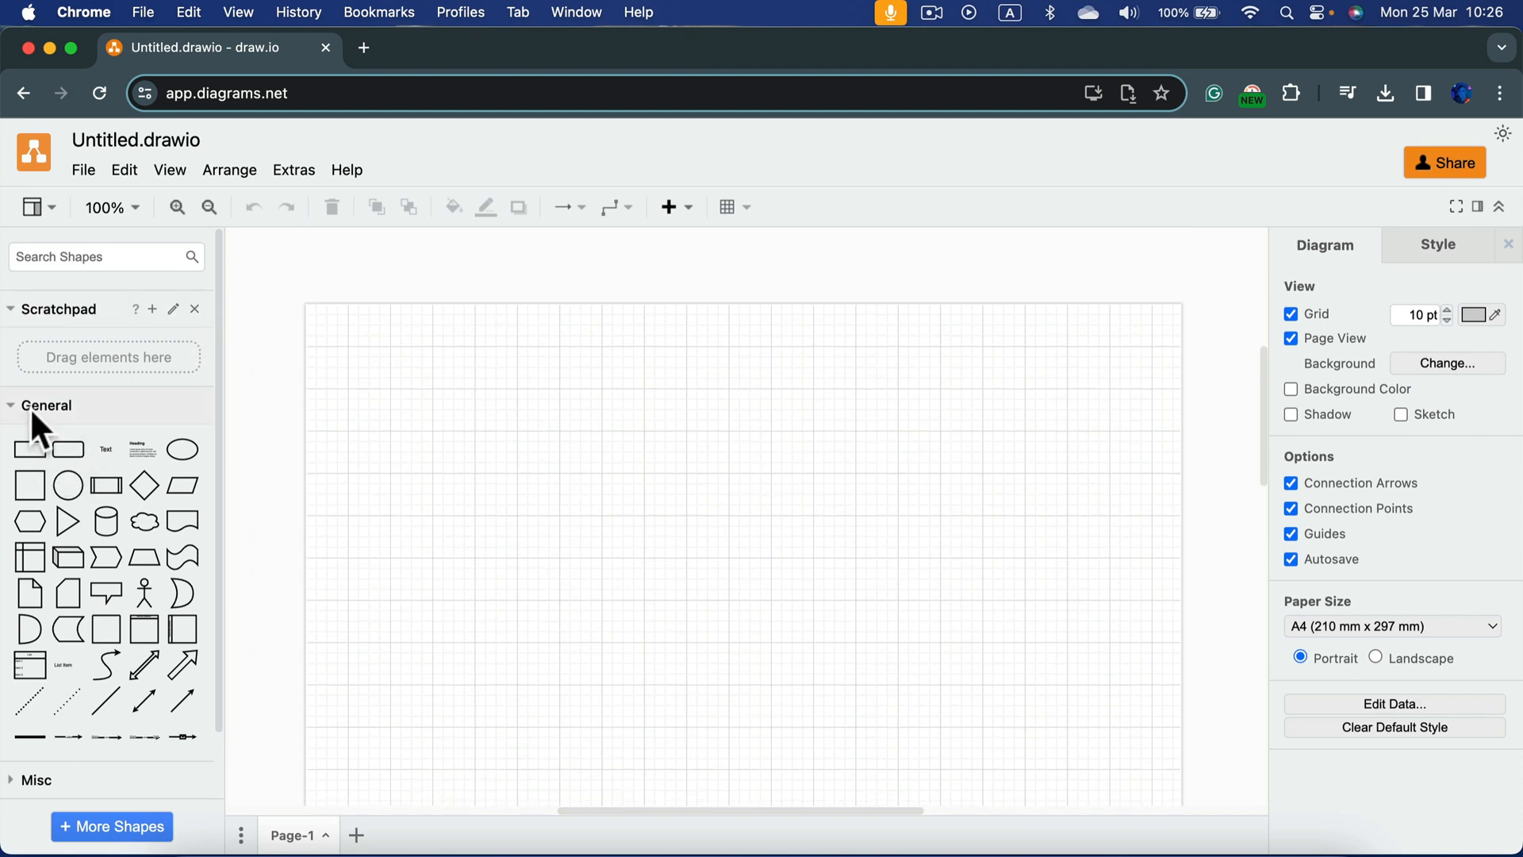
click(46, 404)
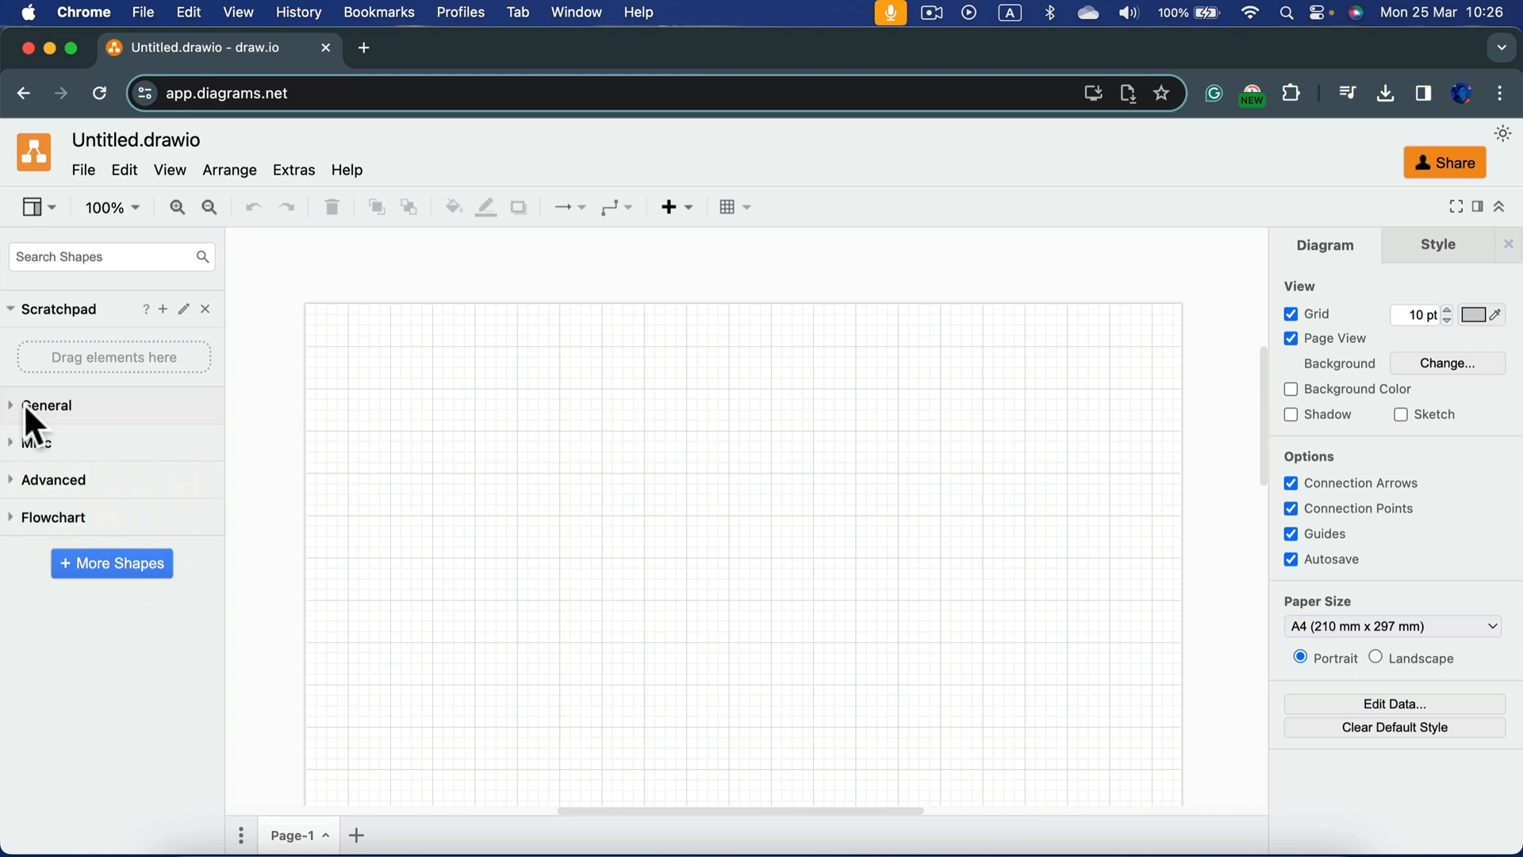
Add an ellipse from the General library and fill it light blue (after trying orange)
click(46, 405)
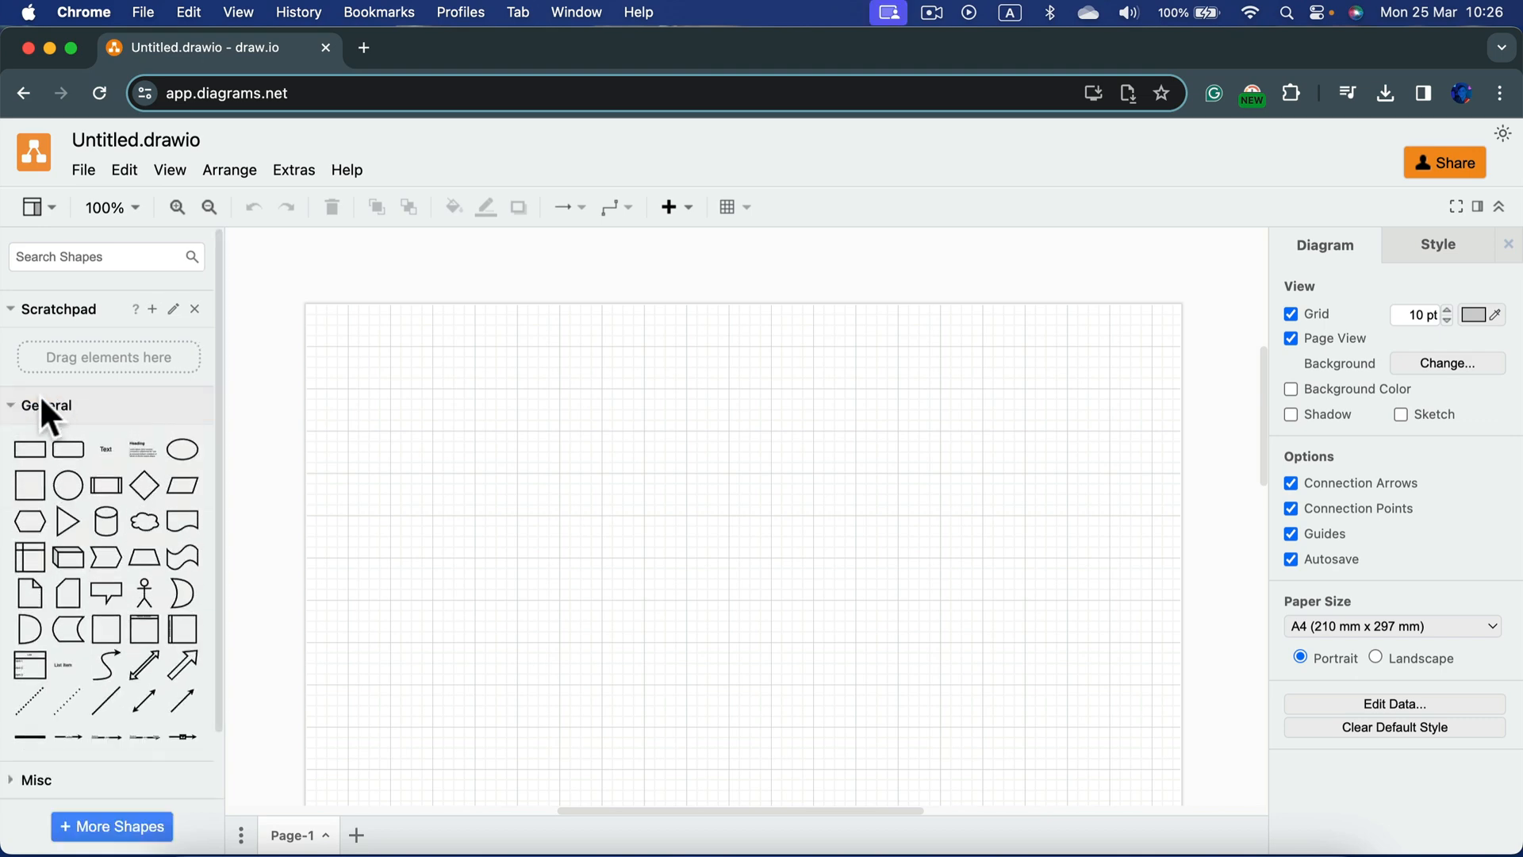
mouse_move(68, 483)
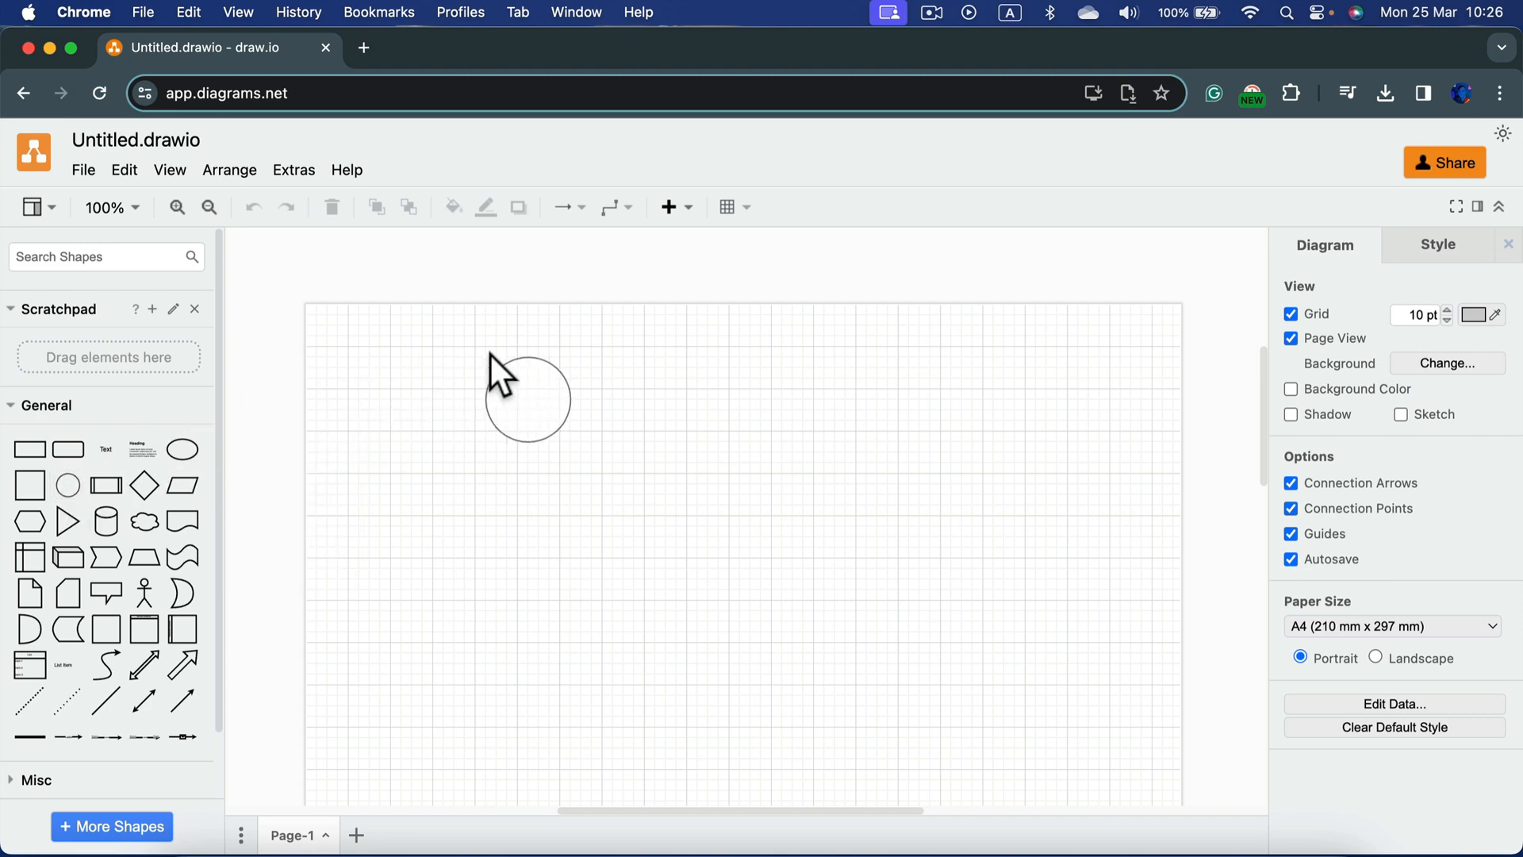
click(527, 398)
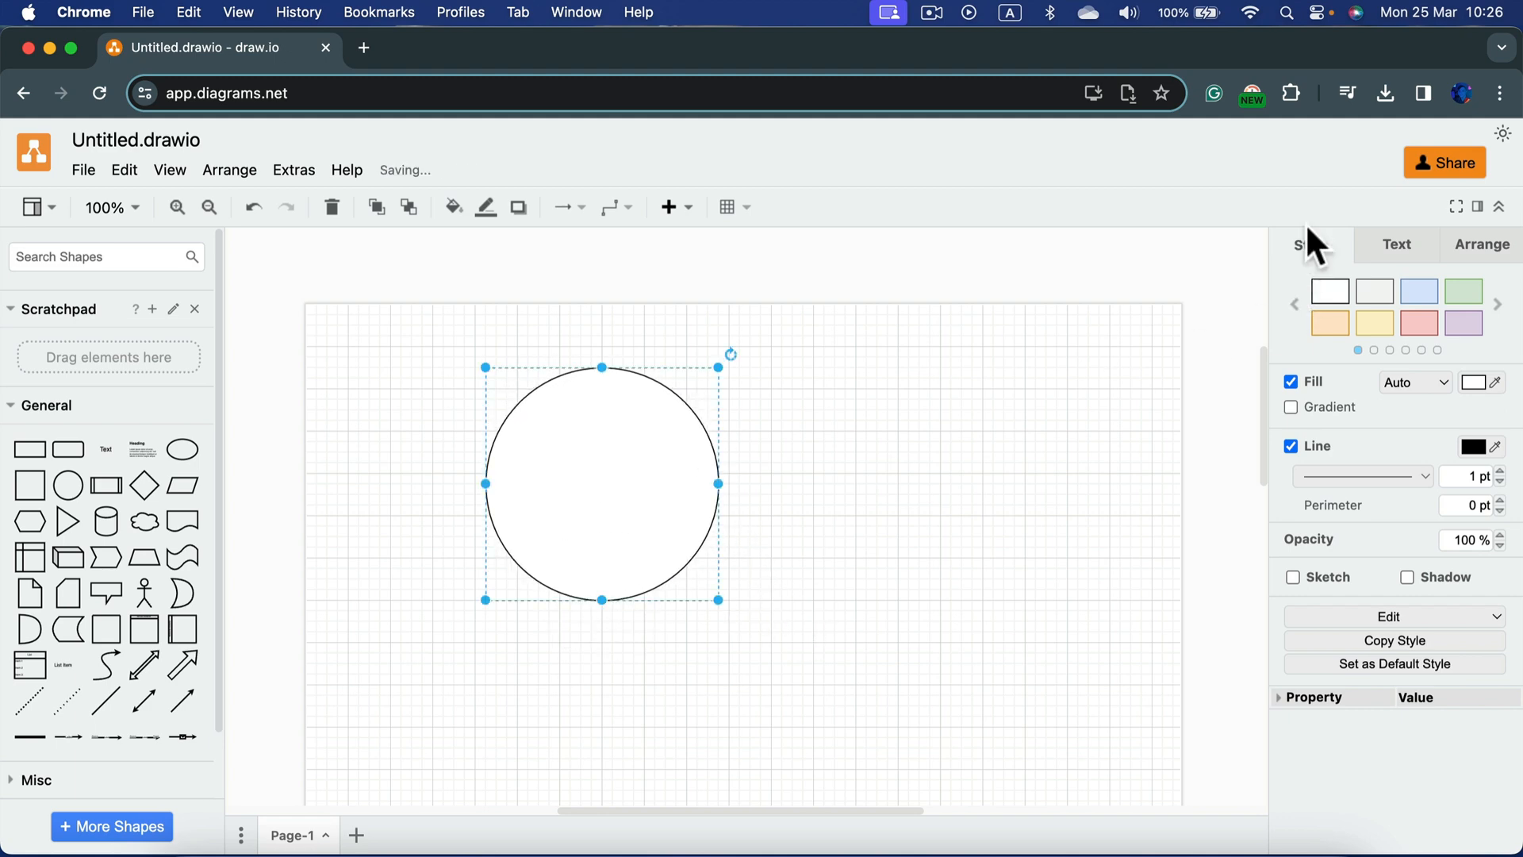
click(1418, 291)
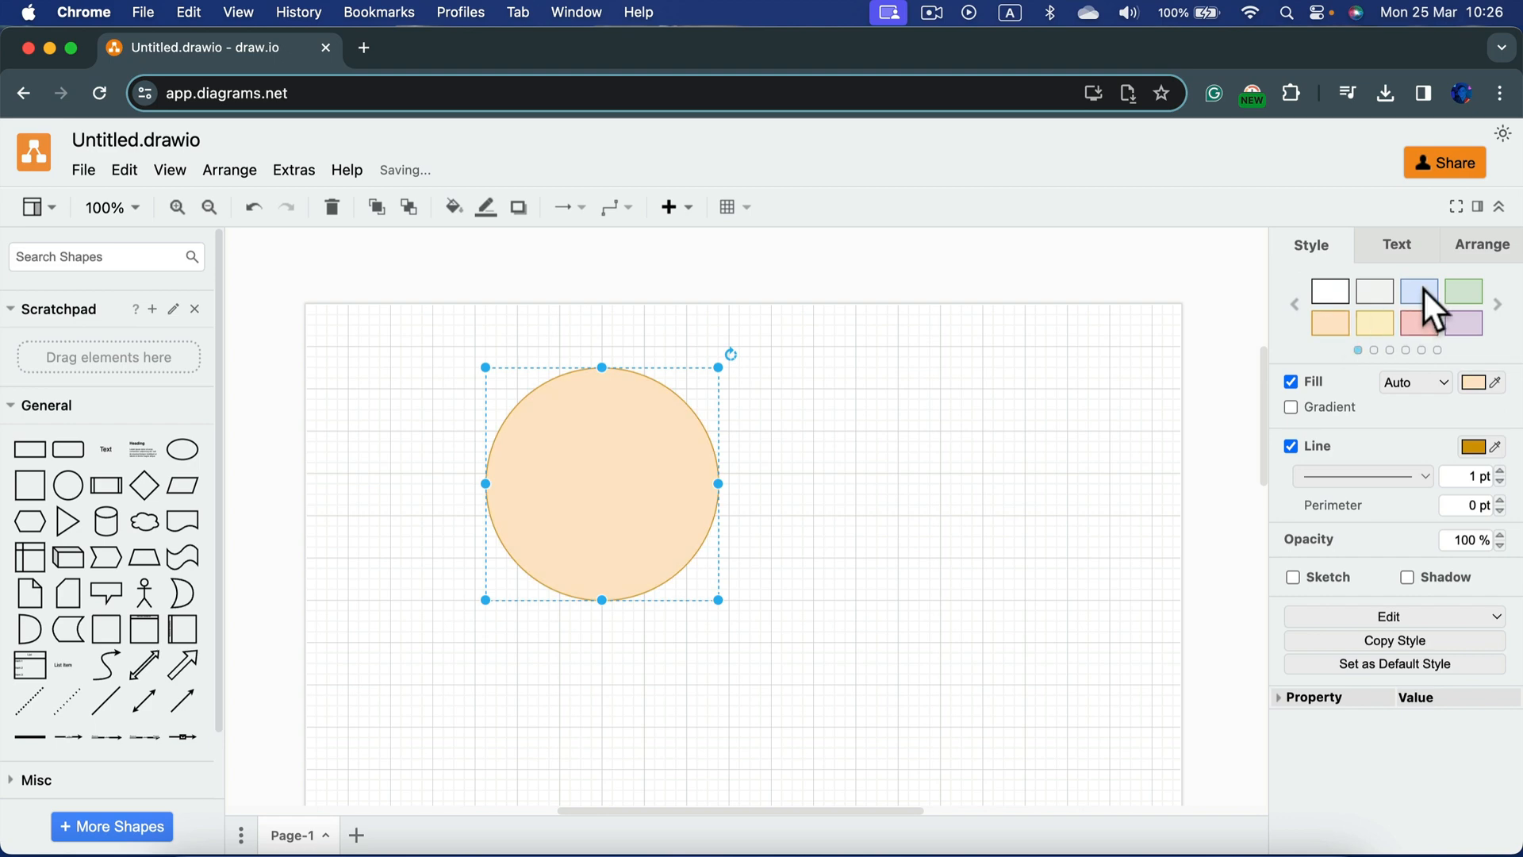
click(1416, 290)
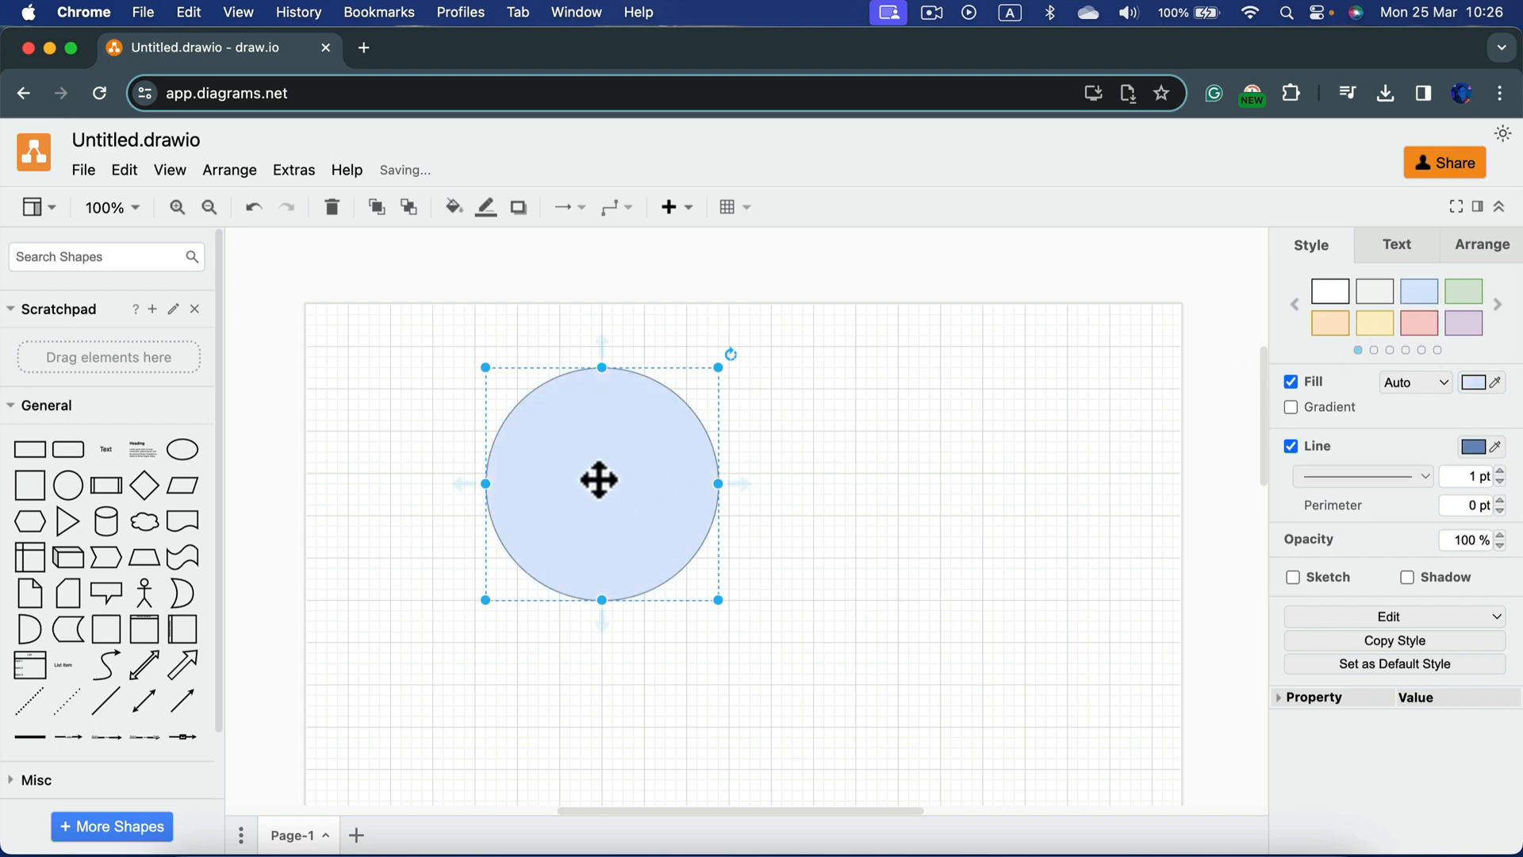
Label the blue circle with four stacked lines reading 'Text'
double_click(600, 482)
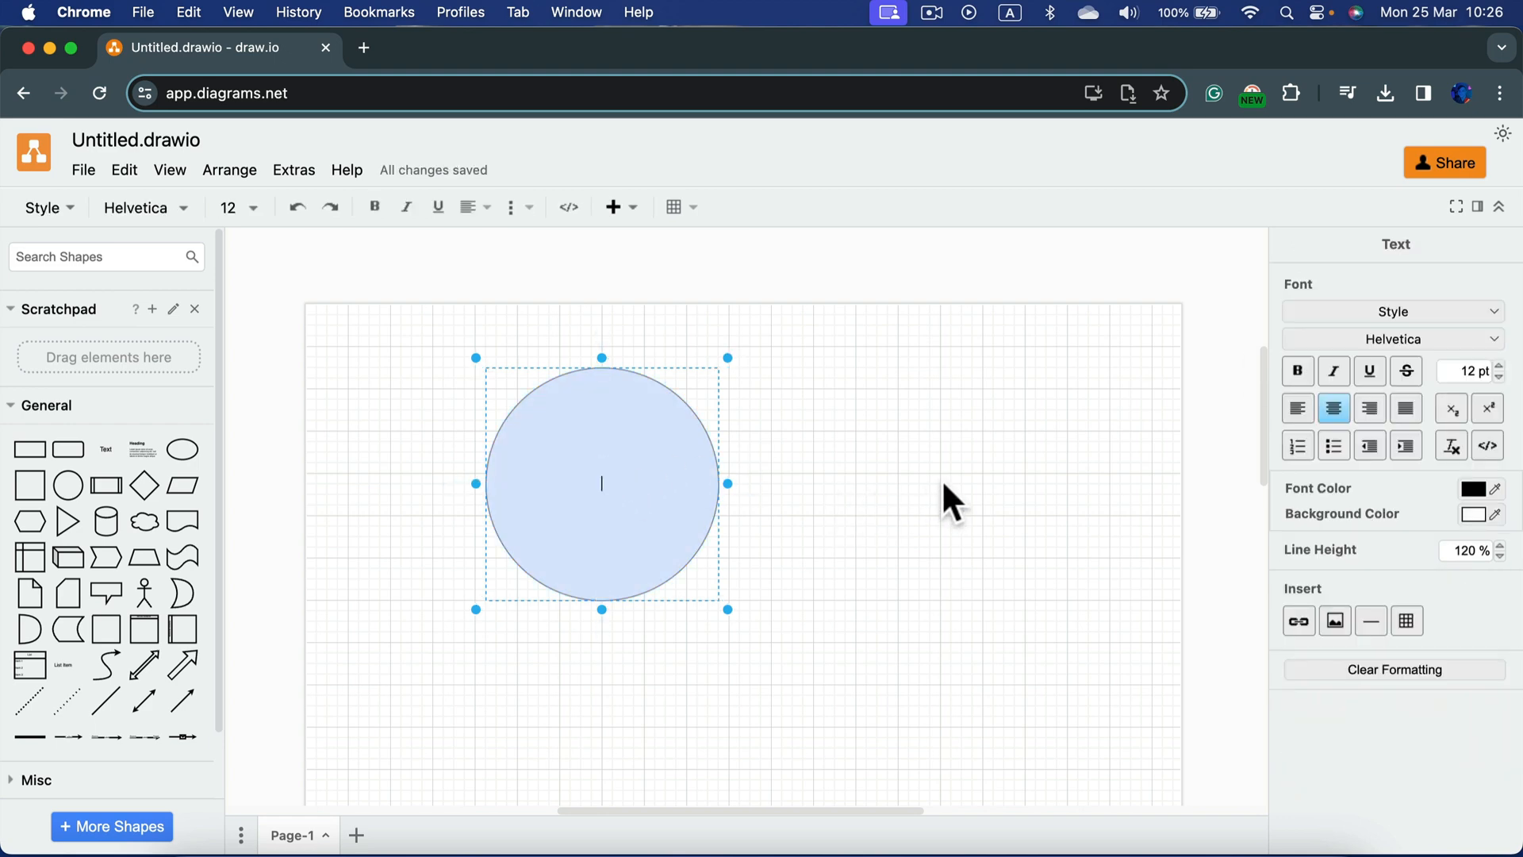
text(Text)
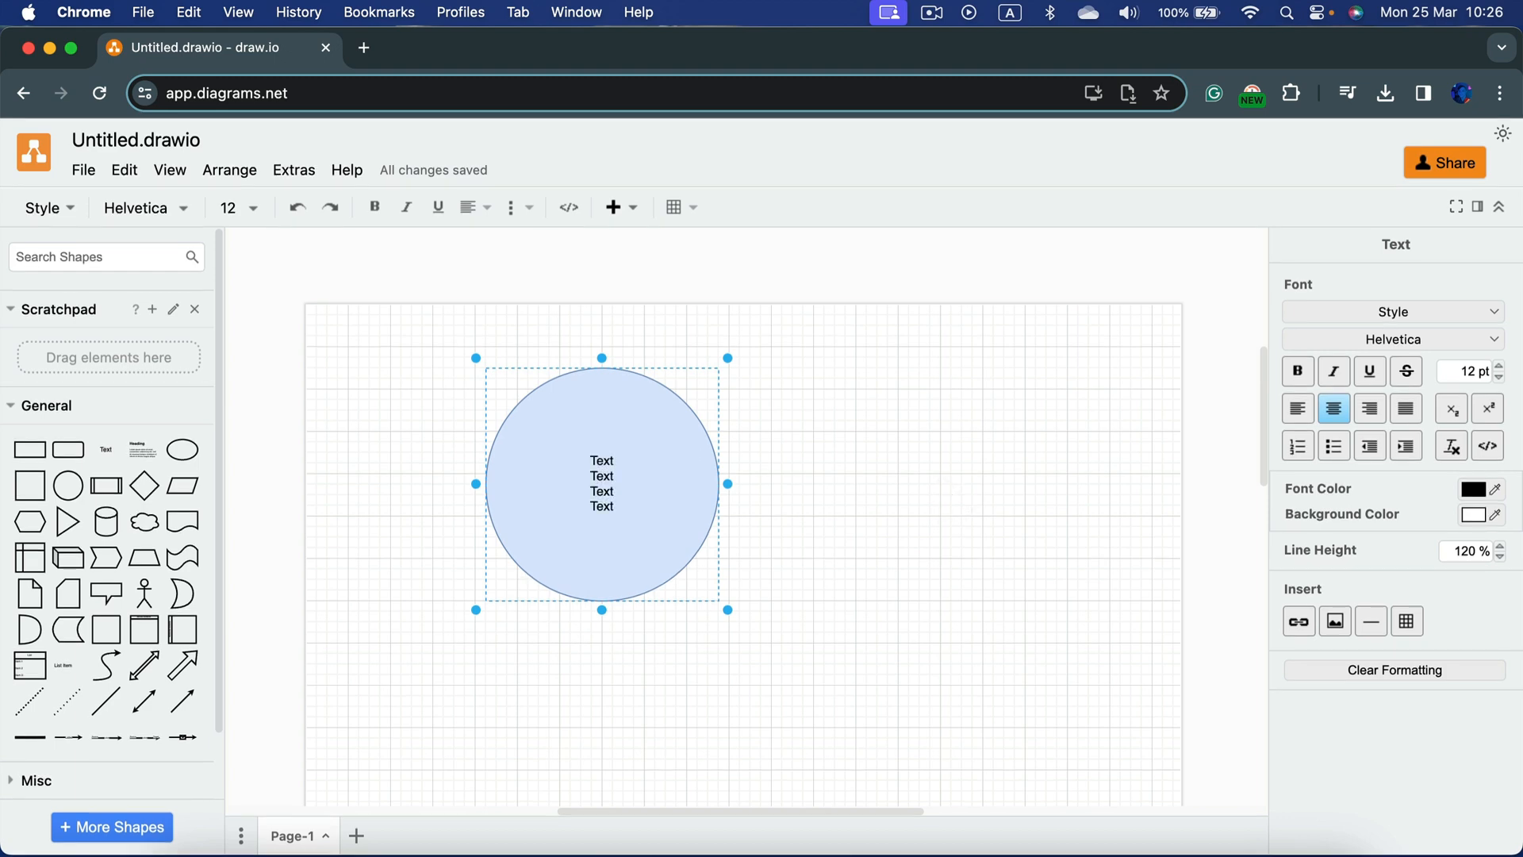
mouse_move(673, 500)
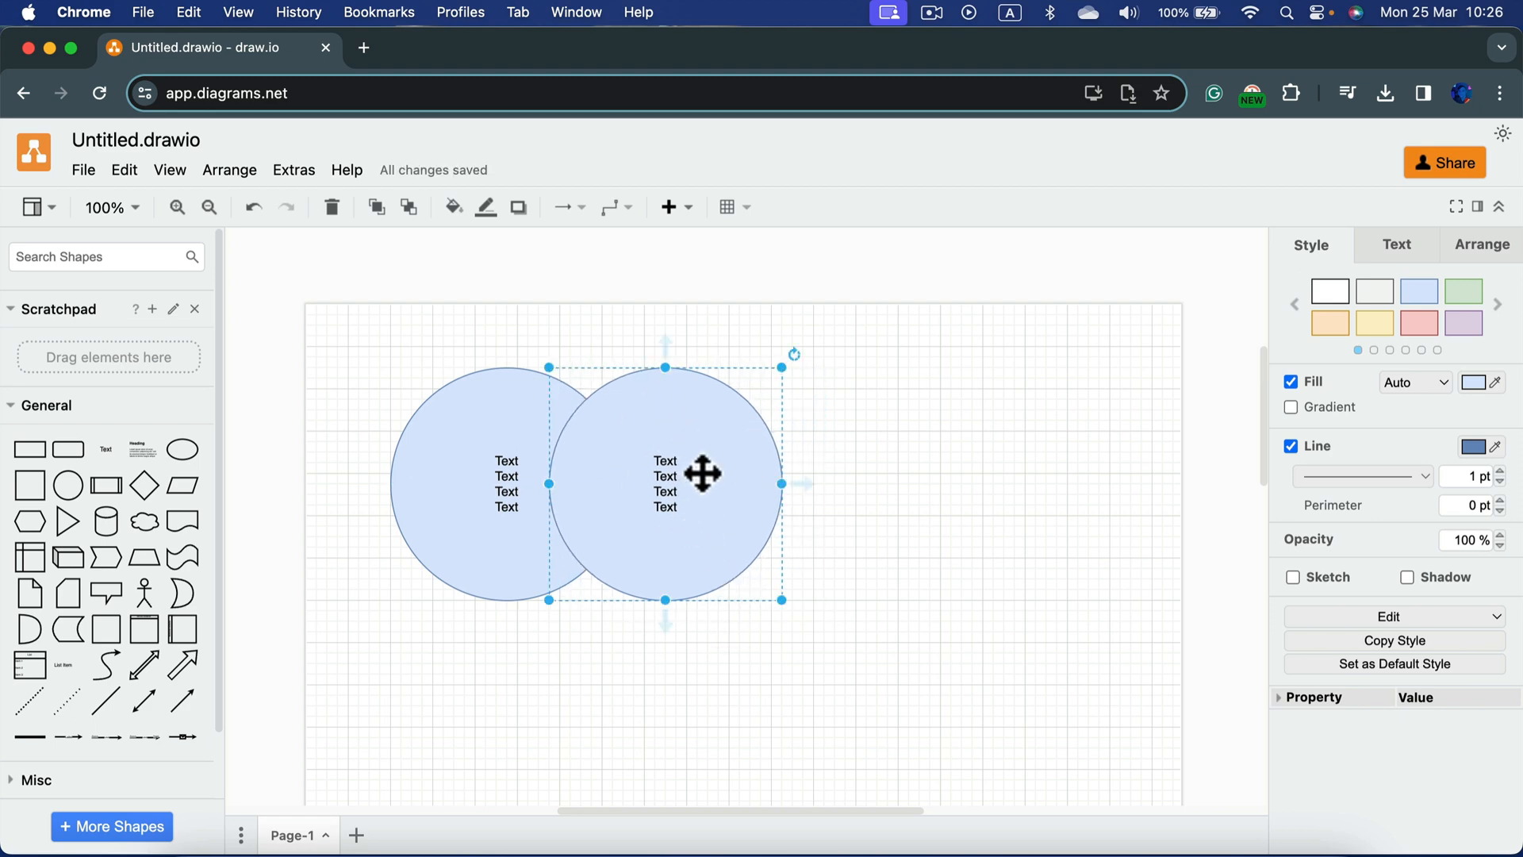
mouse_move(733, 503)
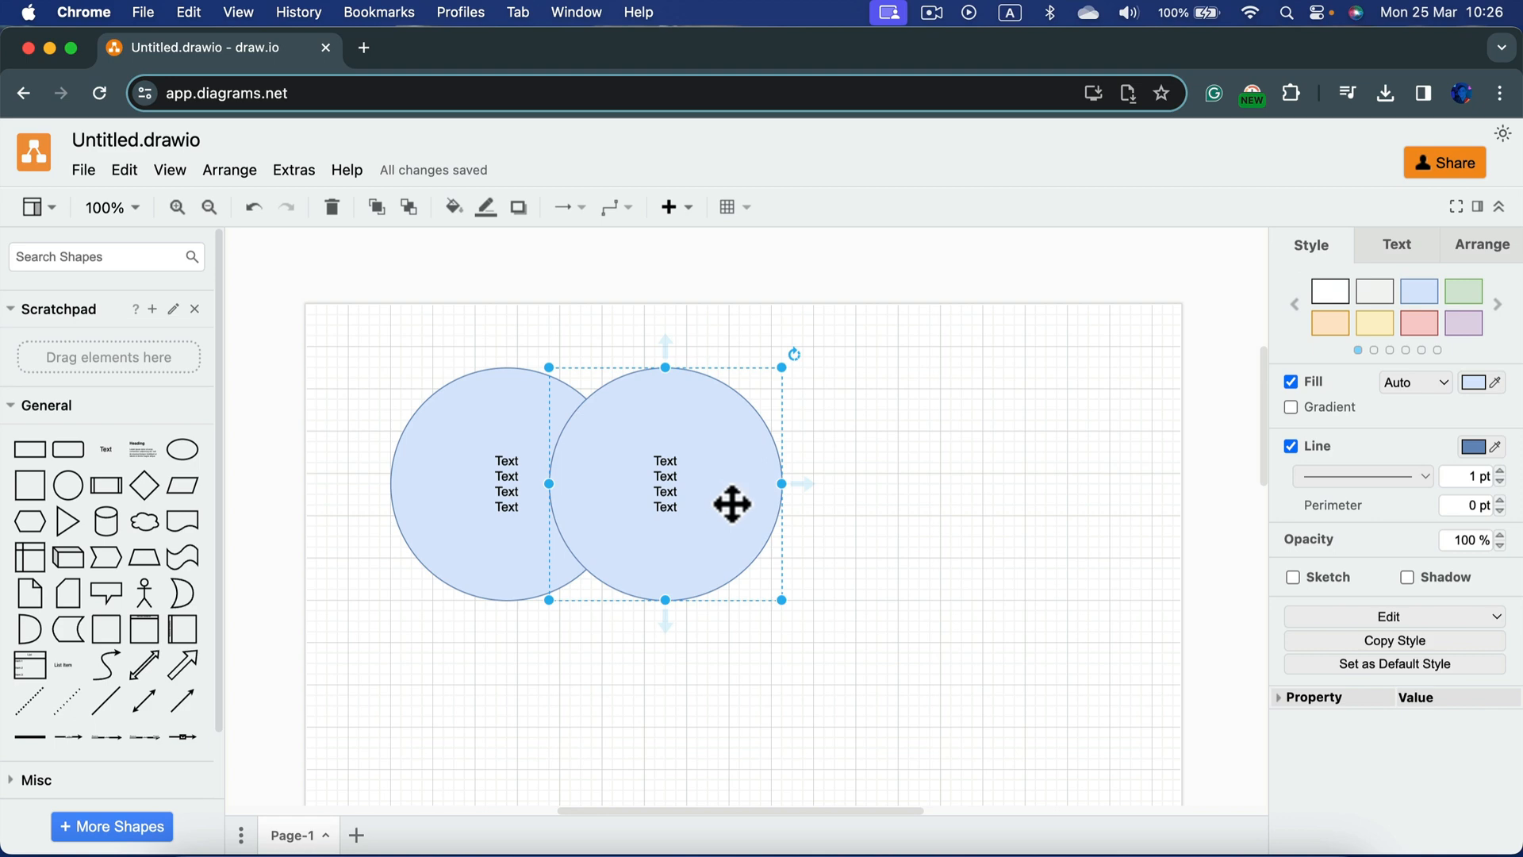
mouse_move(1358, 271)
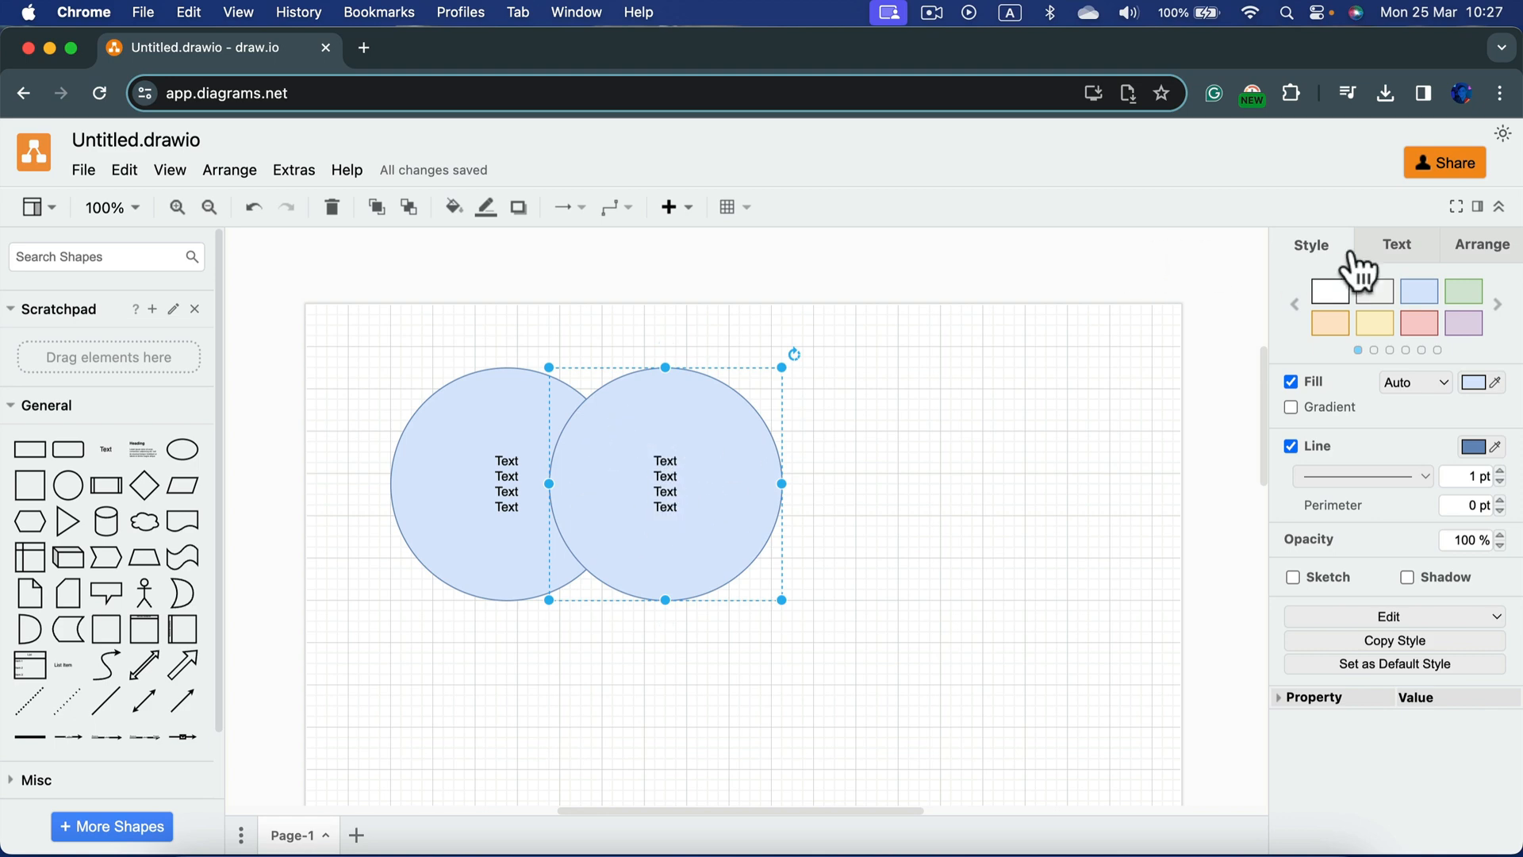
Enlarge the centred 'Text' labels in both circles to about 14 pt
click(1396, 244)
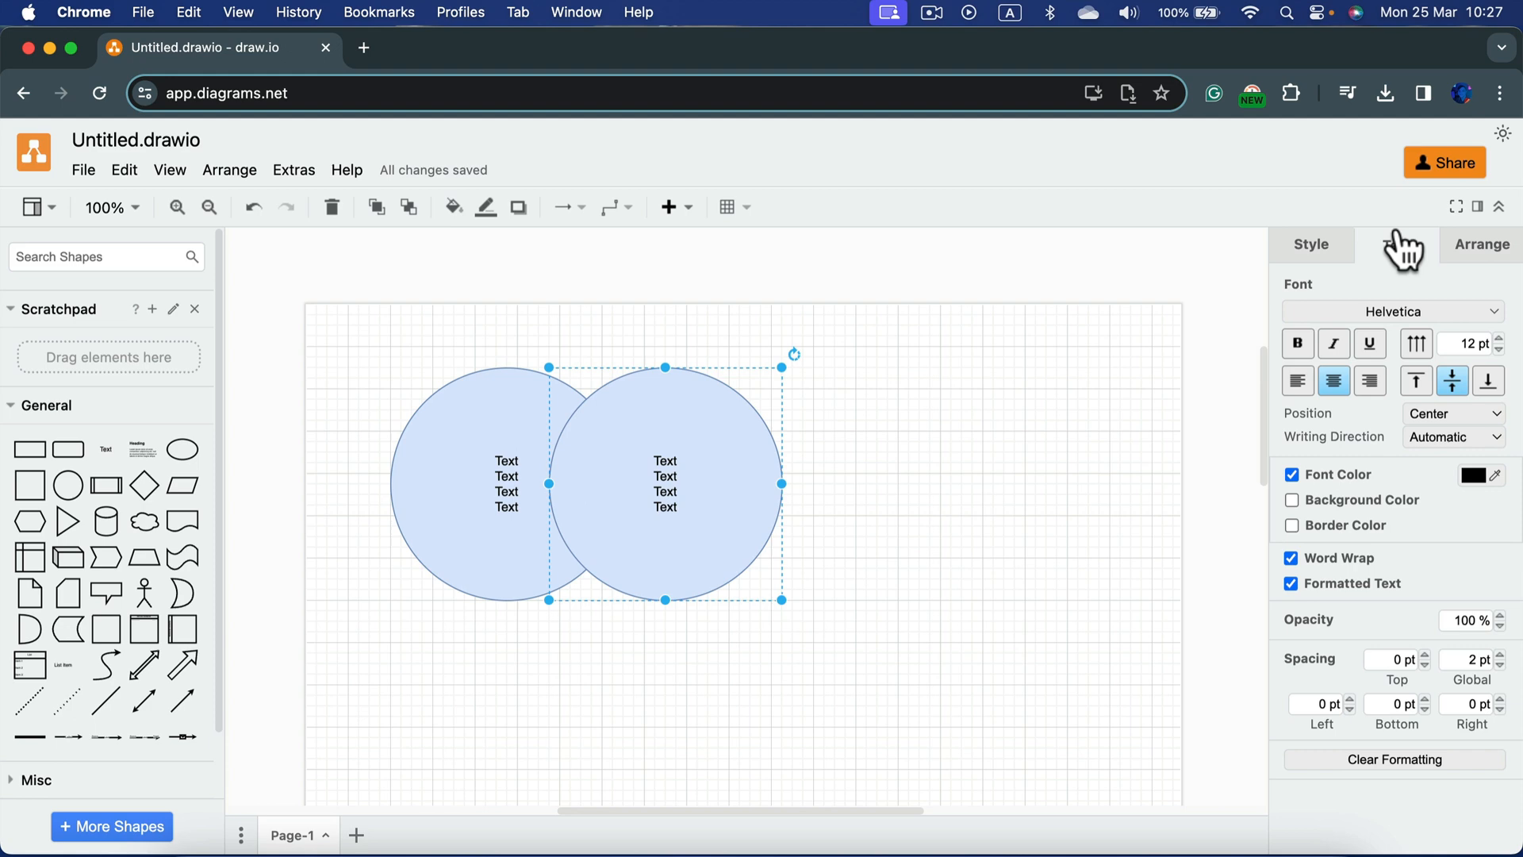
click(1369, 379)
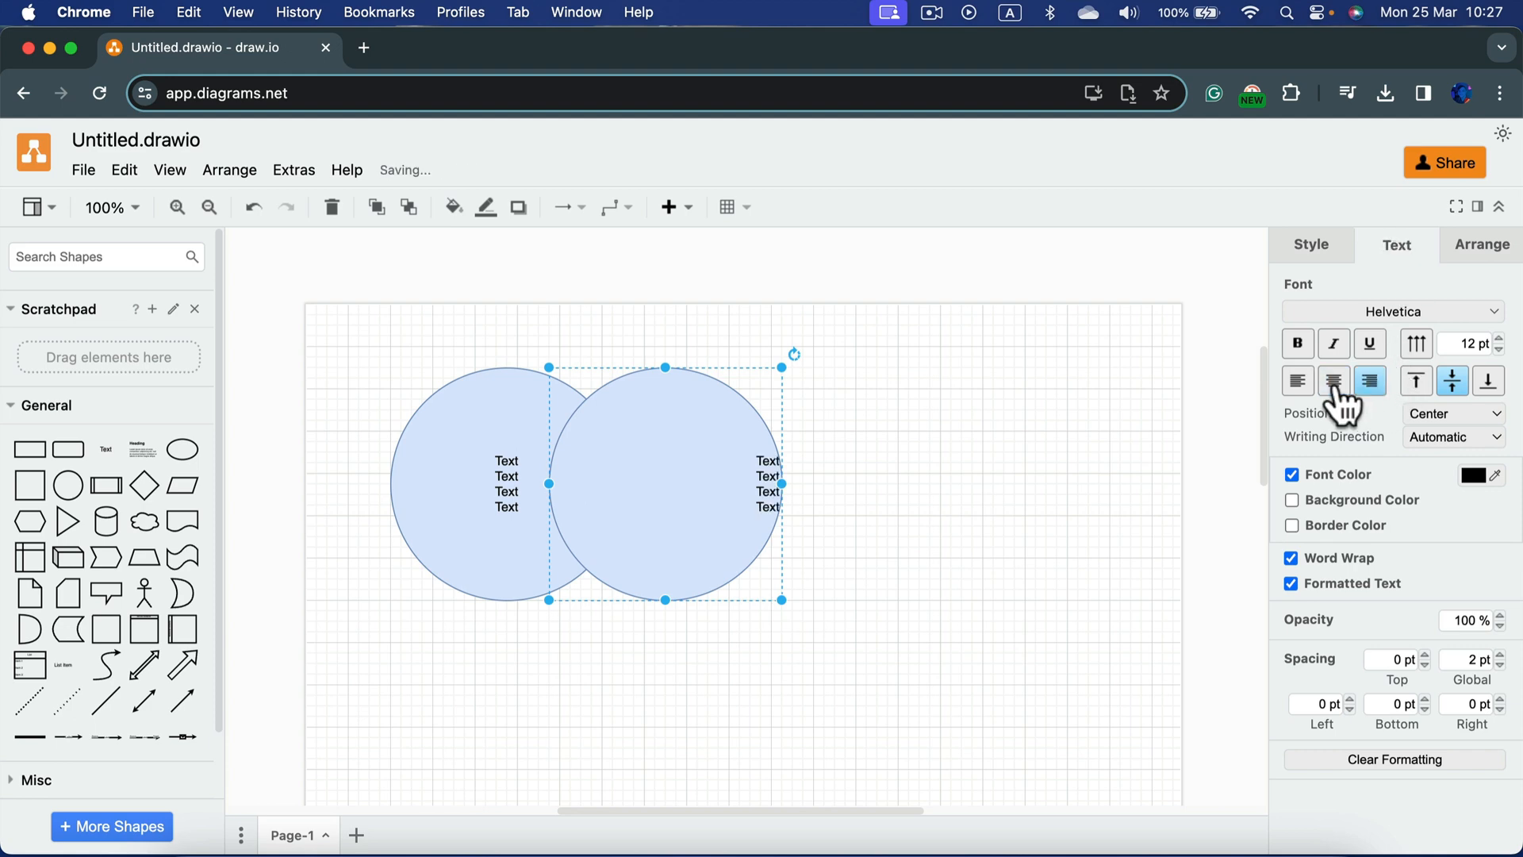
click(1502, 338)
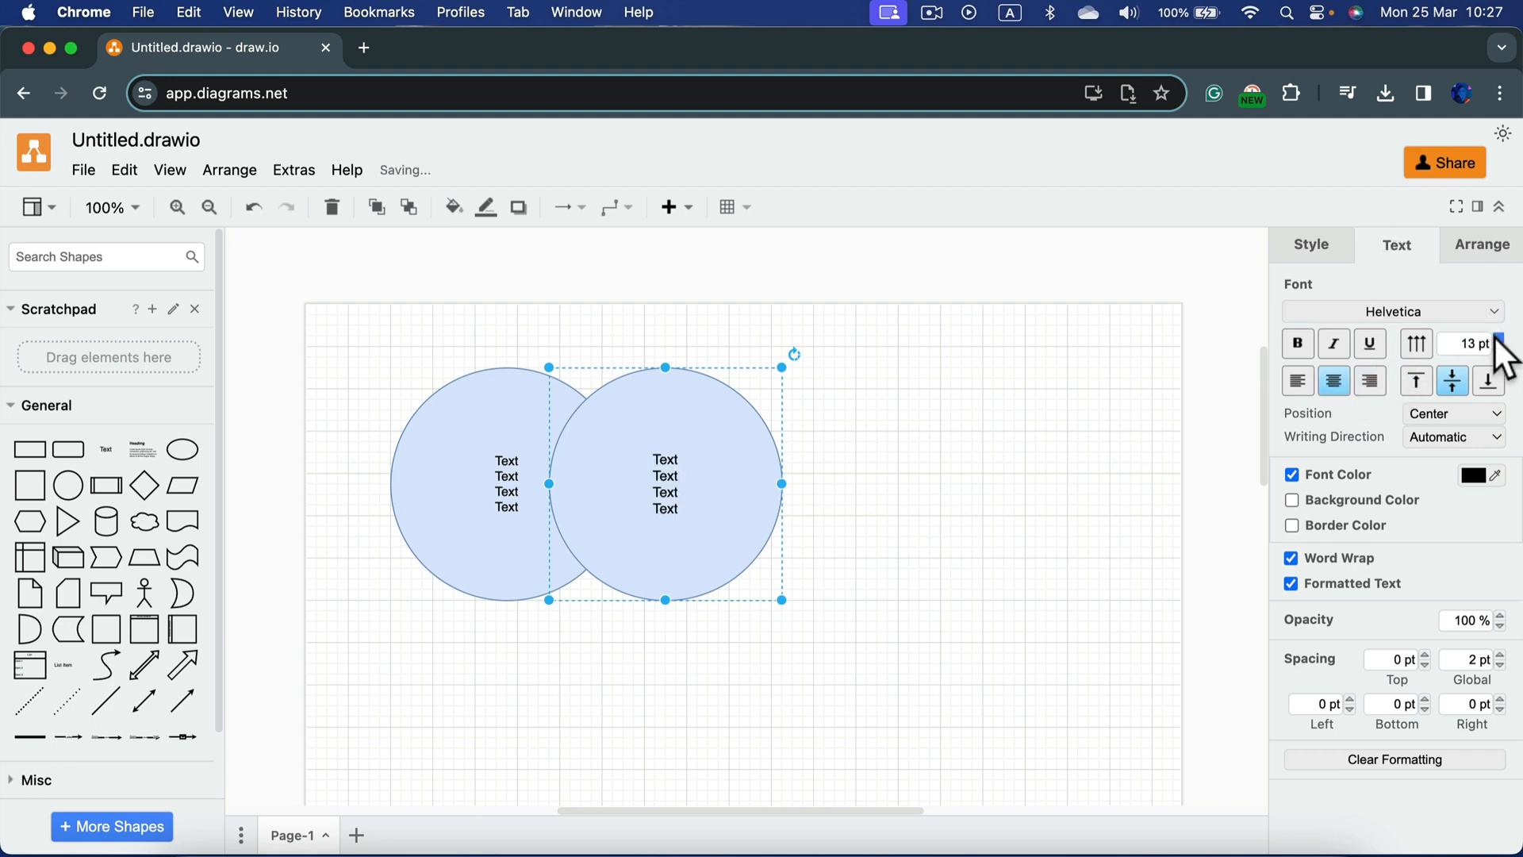
click(1512, 347)
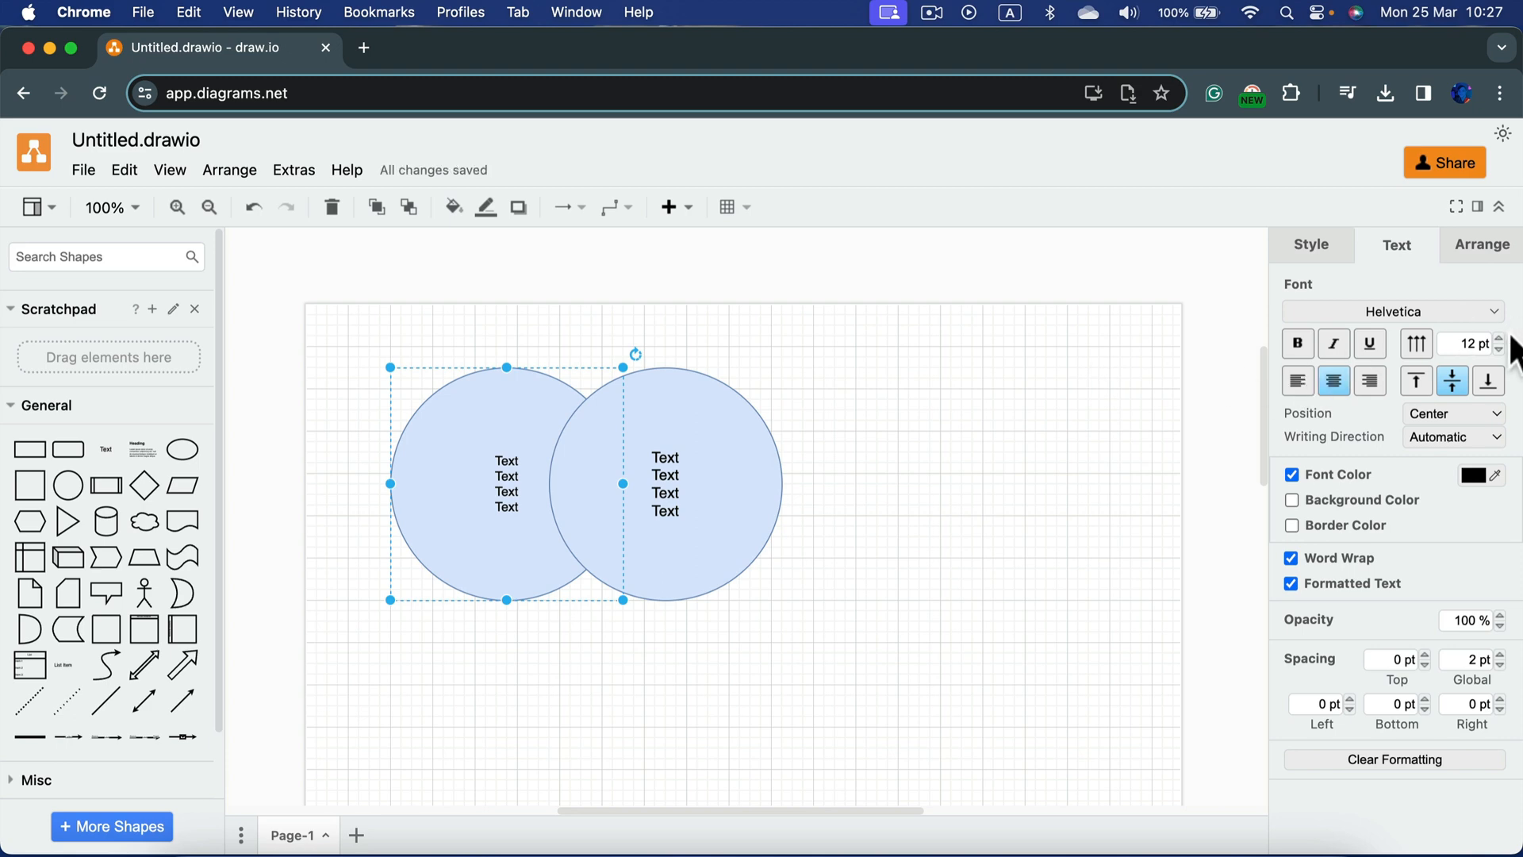
click(1499, 336)
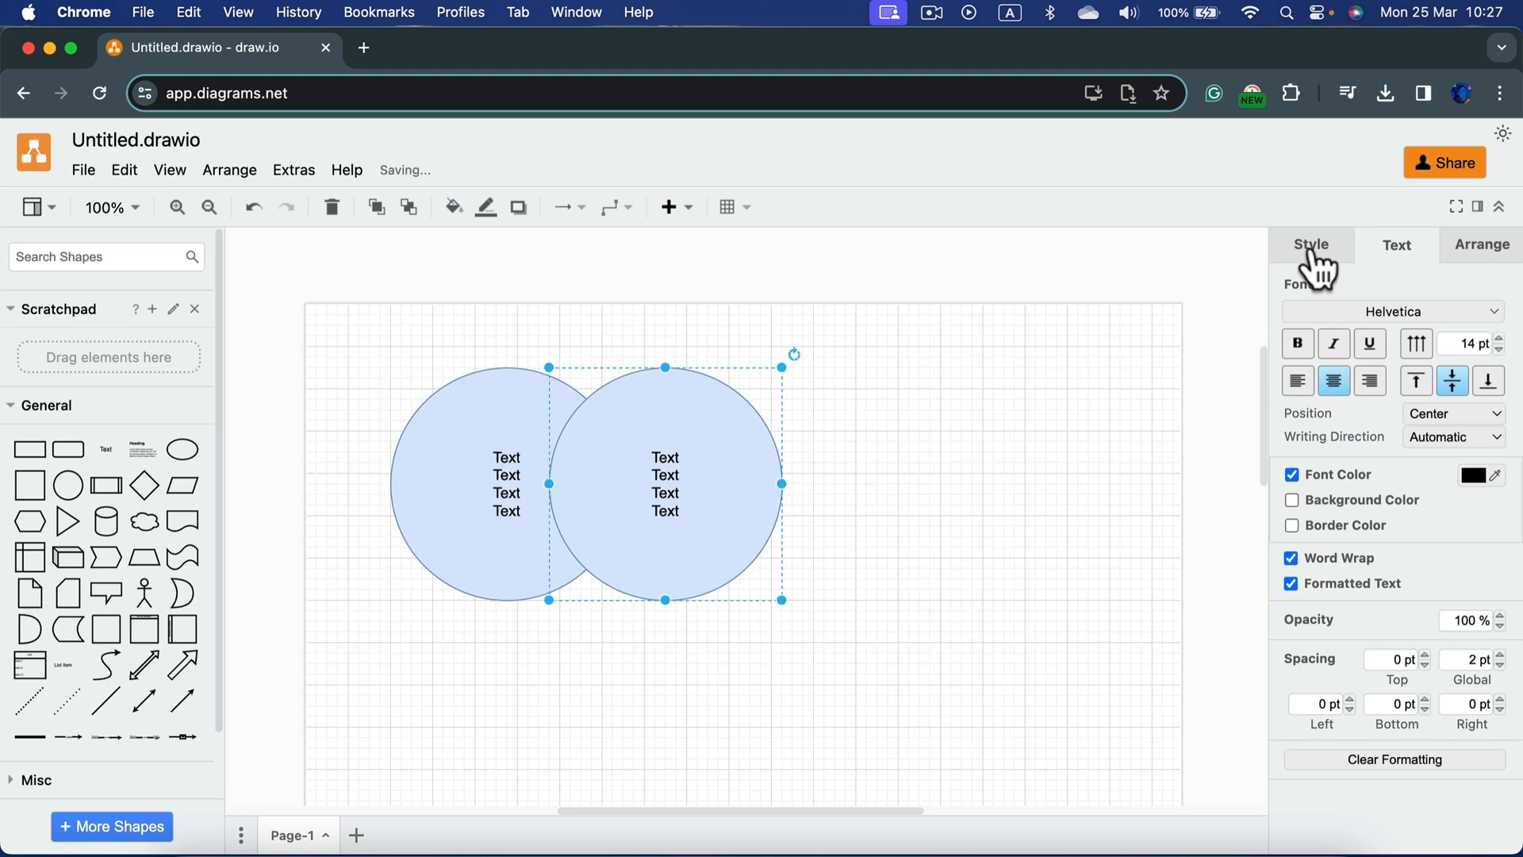
click(1310, 244)
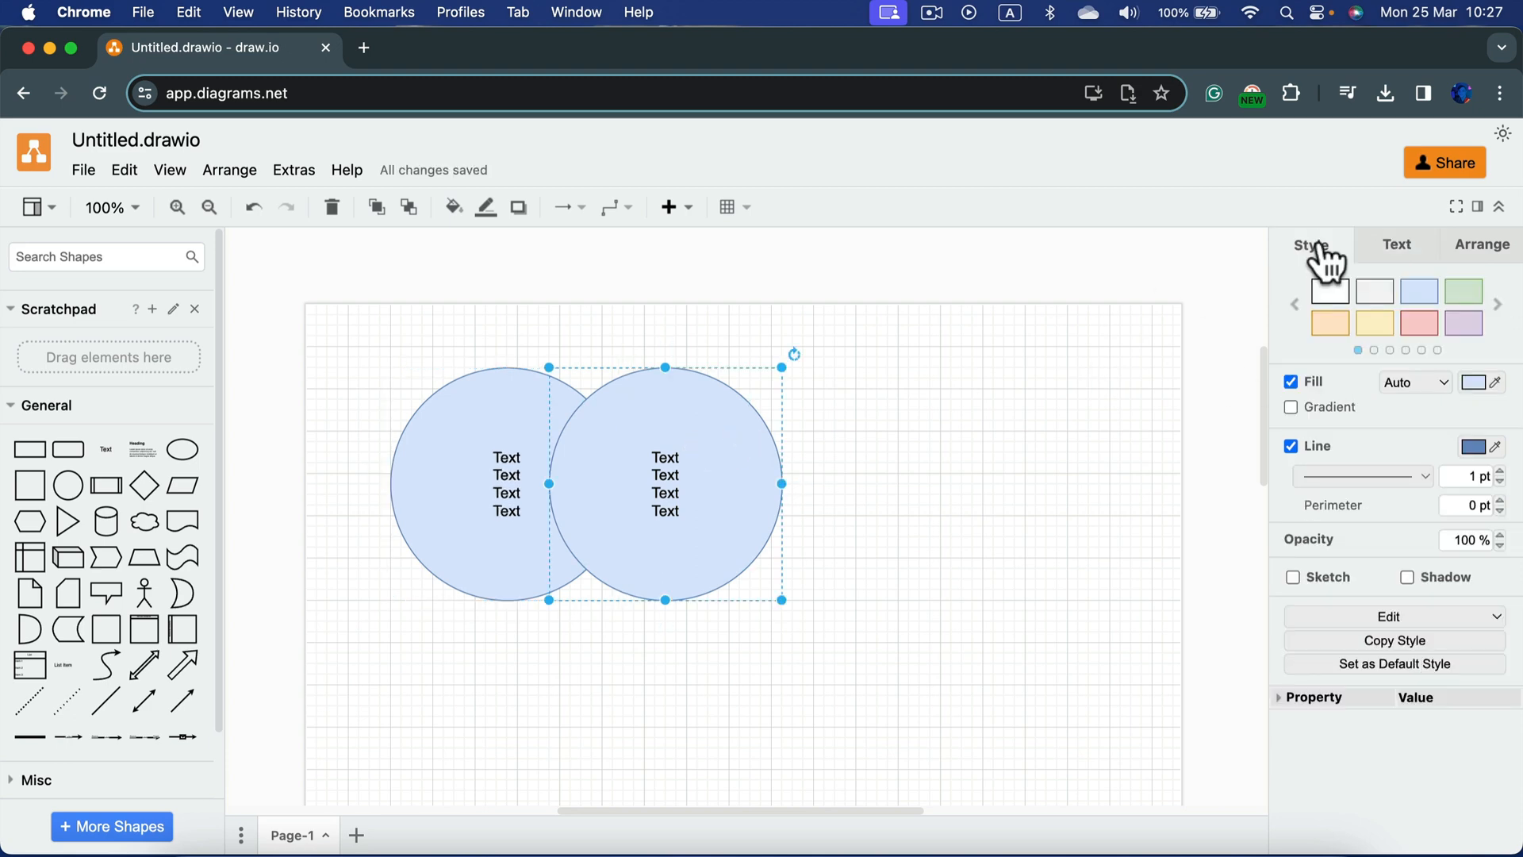
mouse_move(1434, 346)
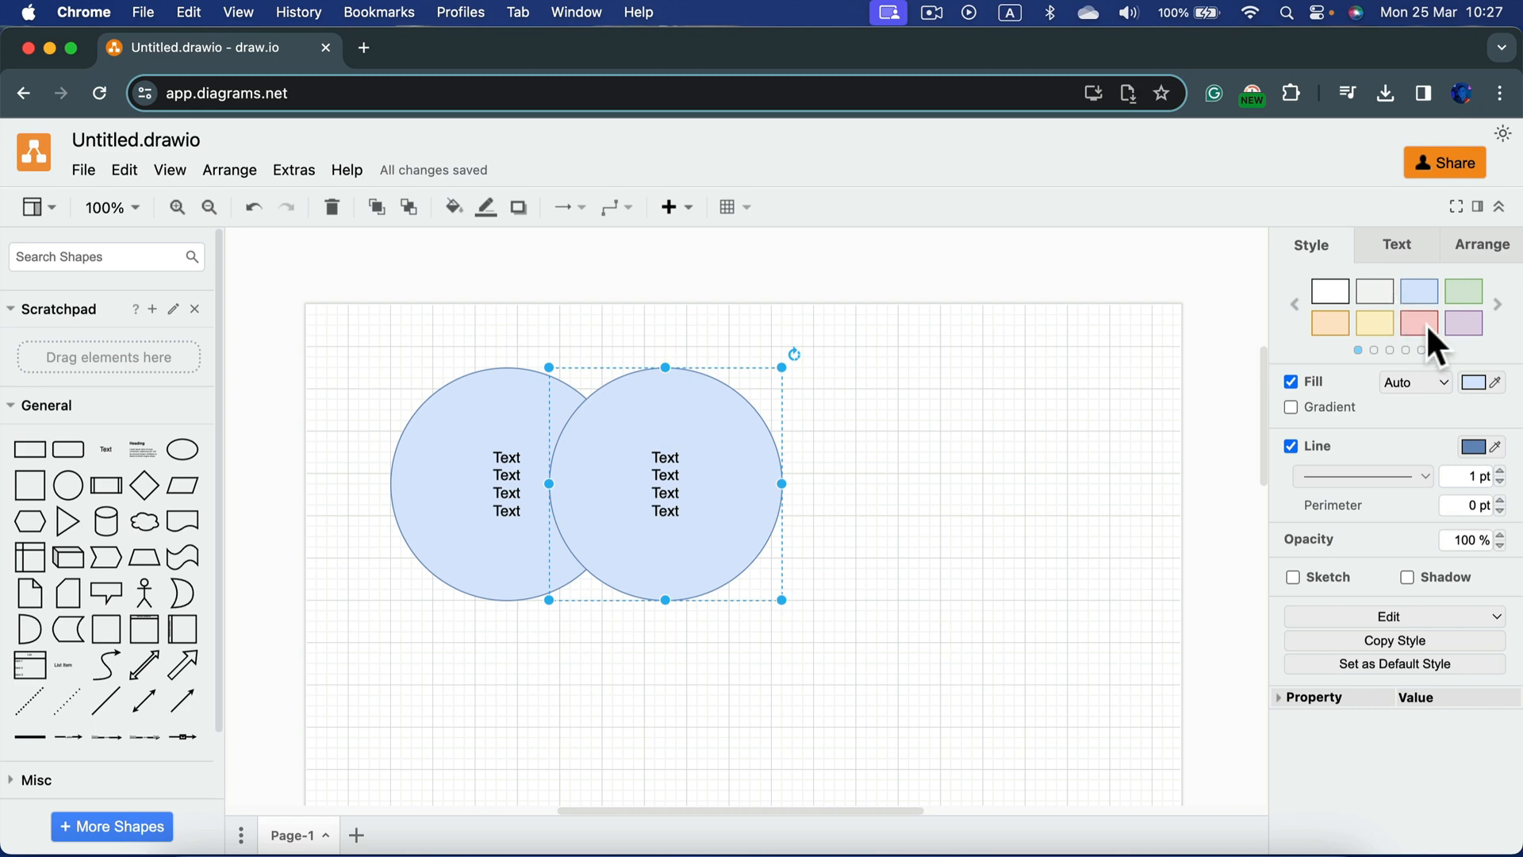
Give the right-hand circle a pink fill, leaving the left one blue
click(1418, 322)
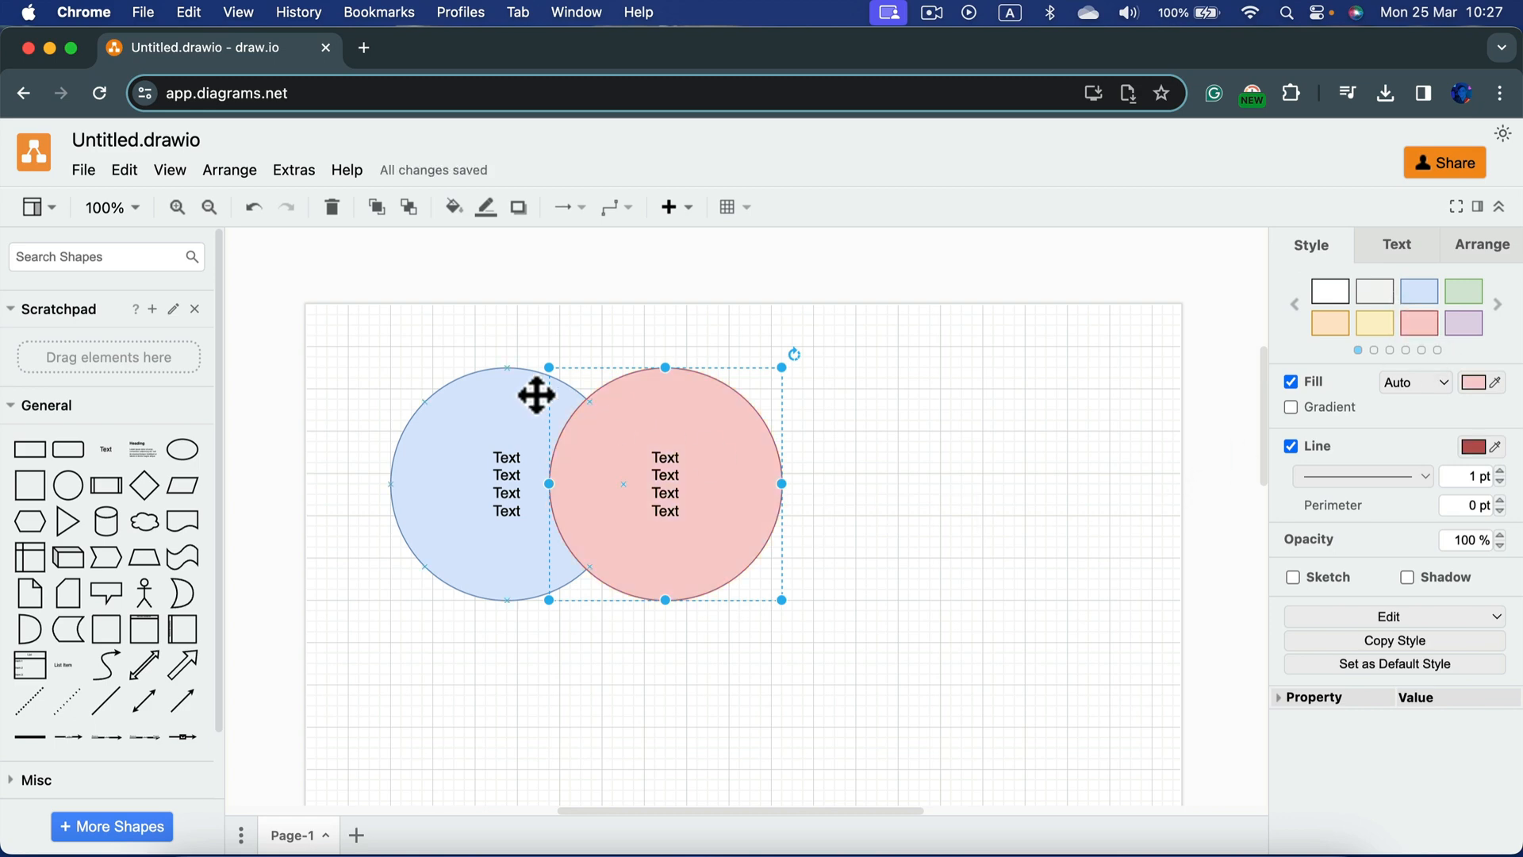
mouse_move(568, 539)
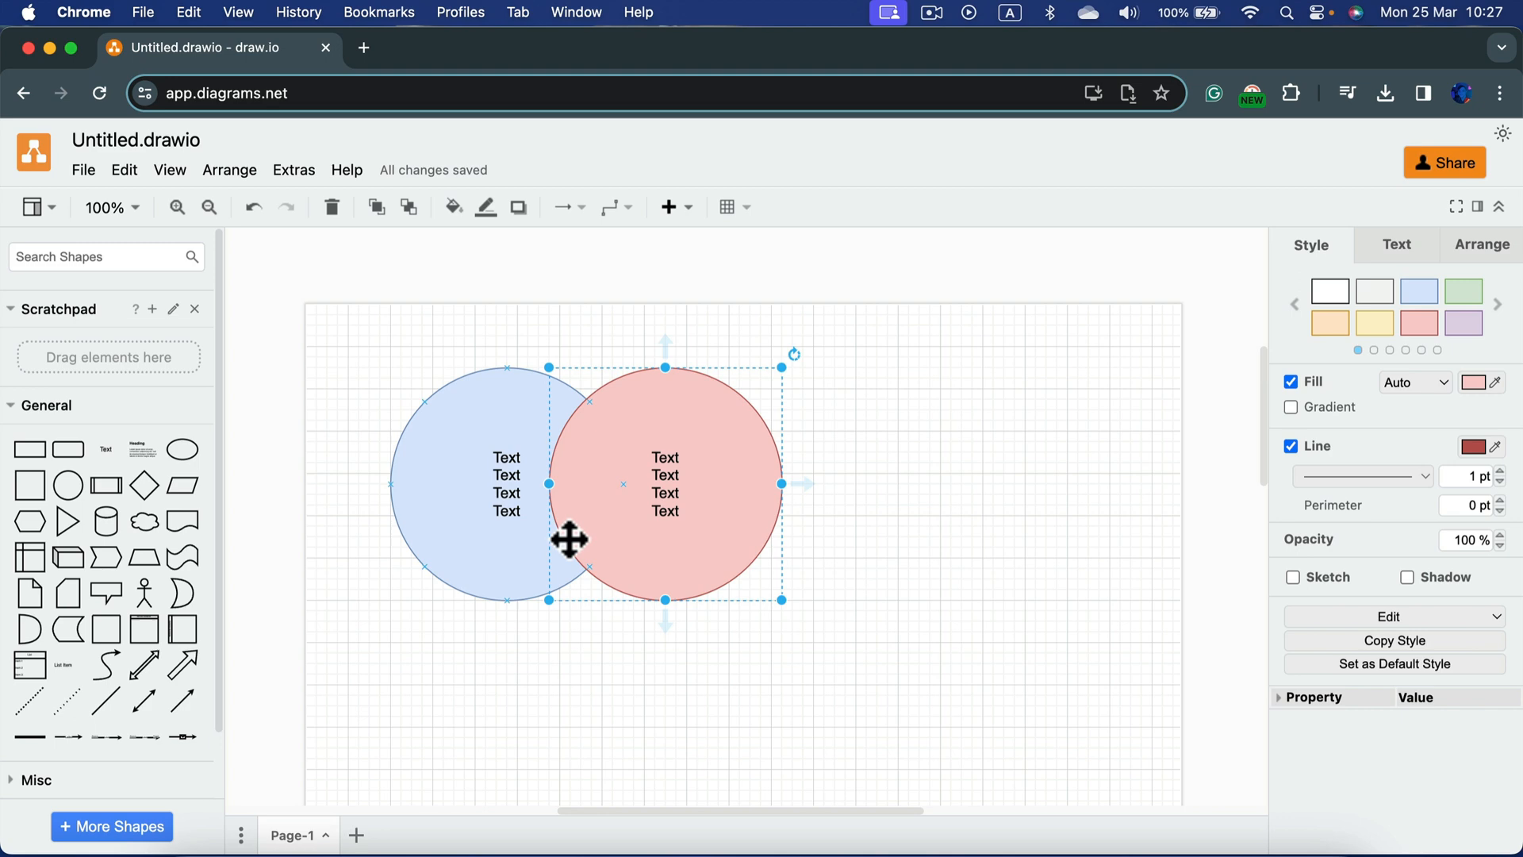
mouse_move(1454, 413)
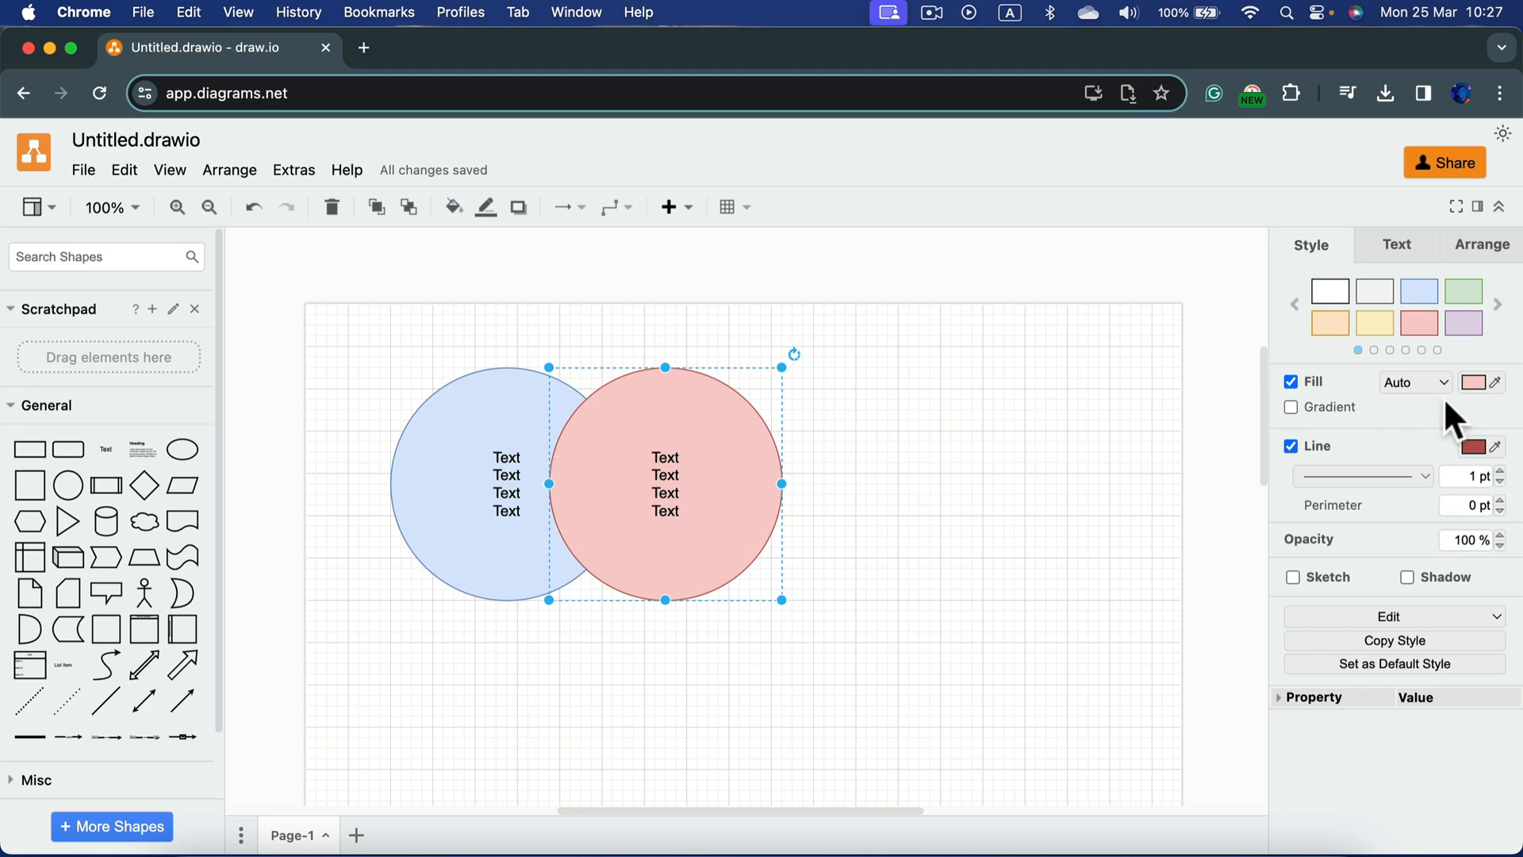
click(1474, 381)
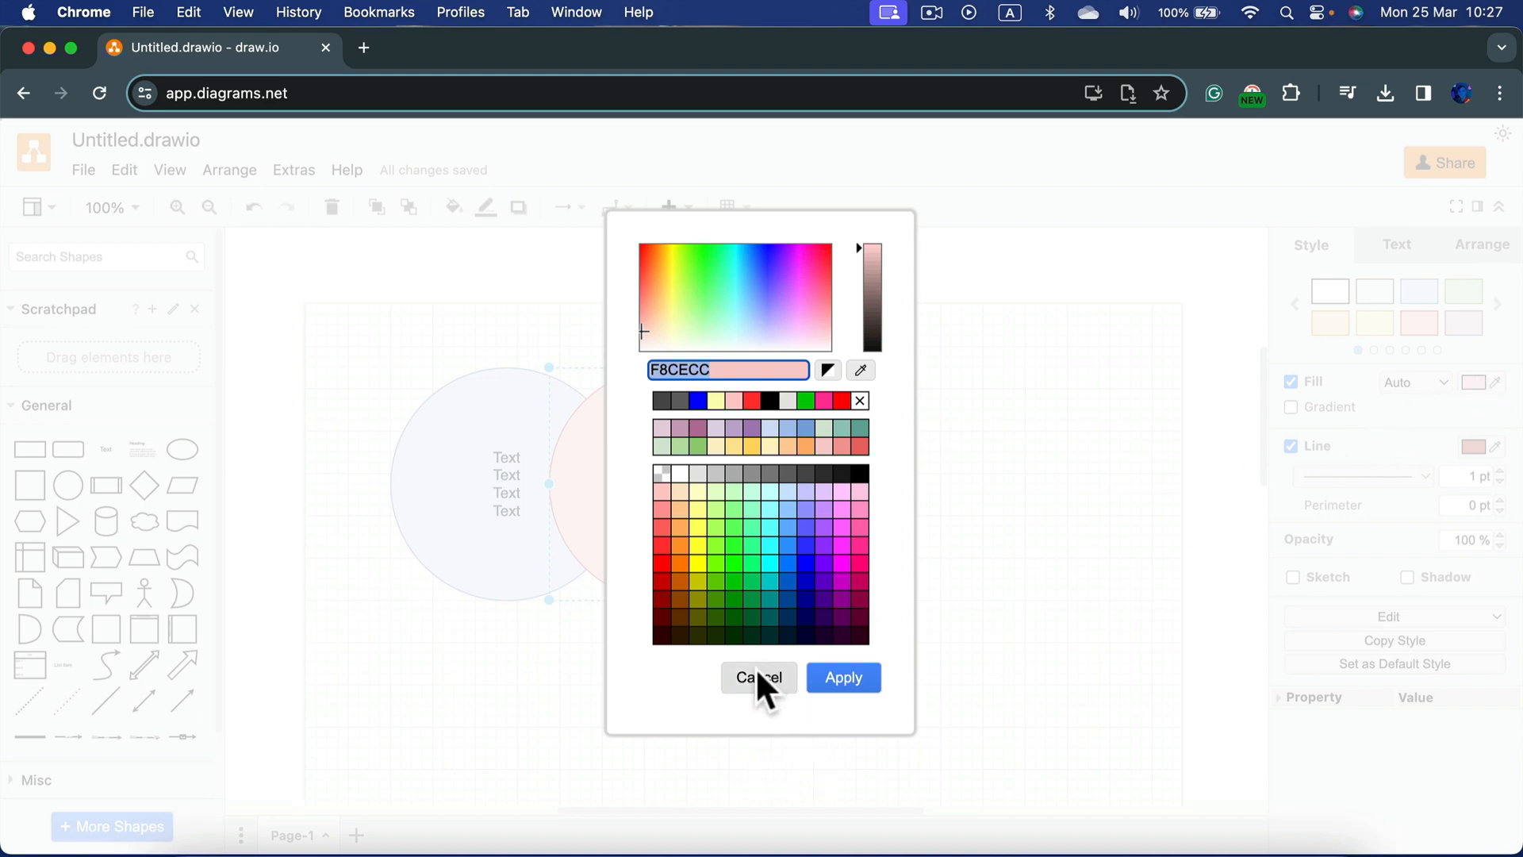
click(757, 677)
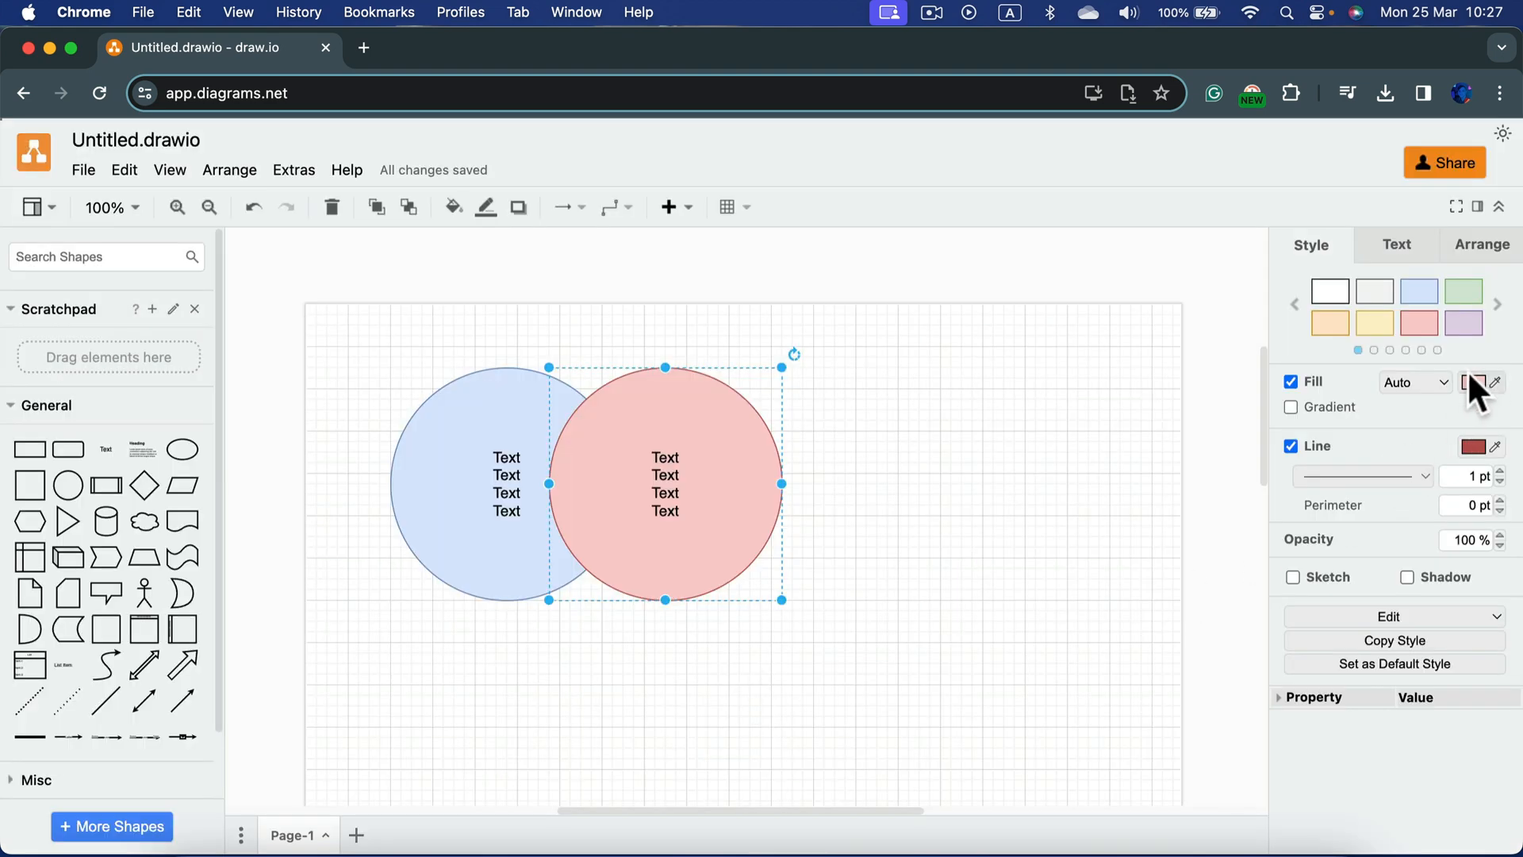
click(1413, 382)
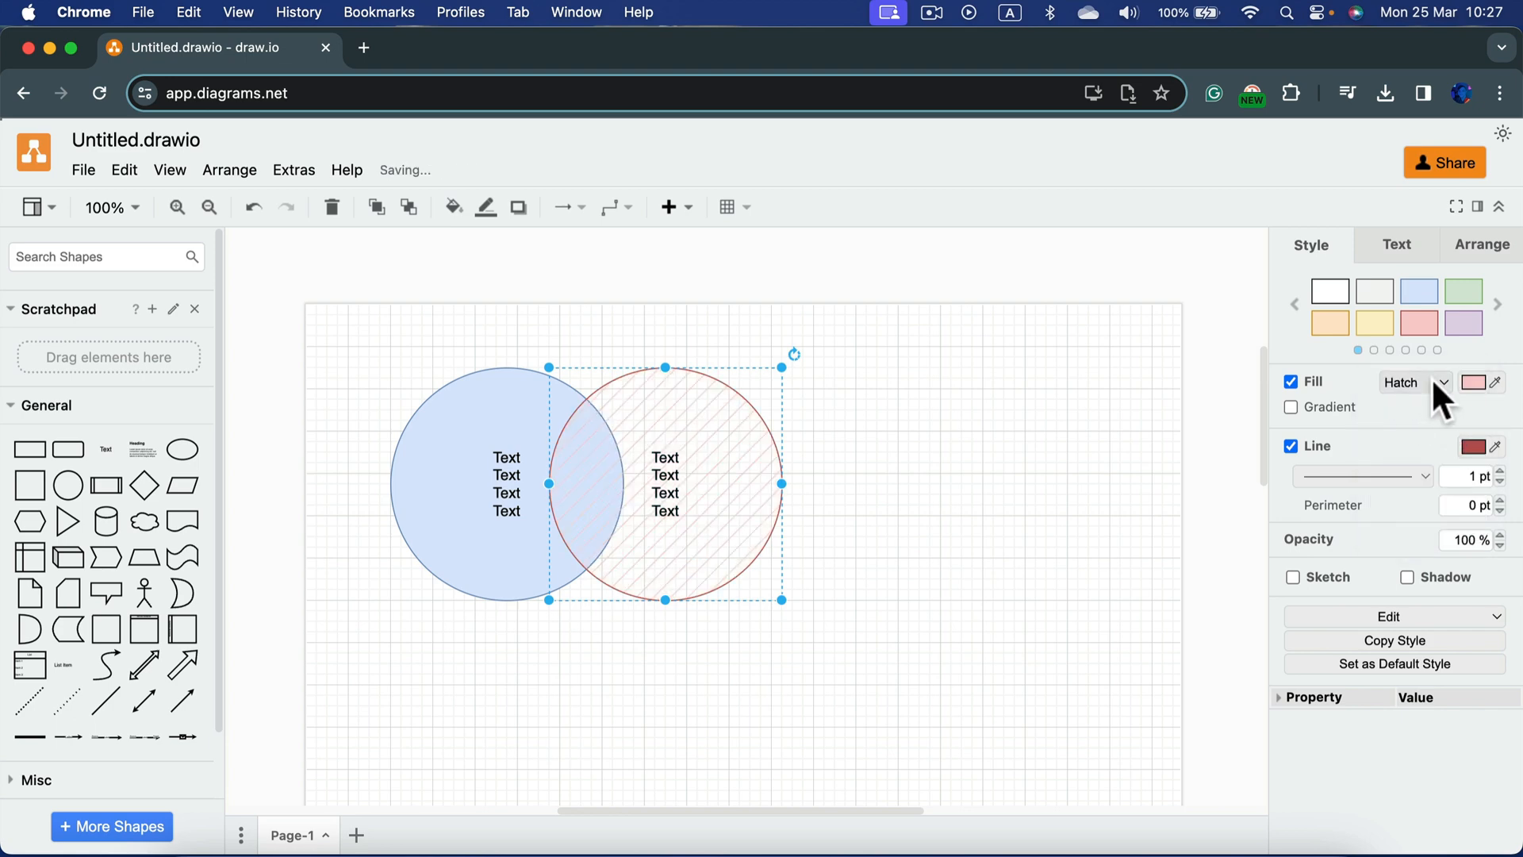
Try dotted, dashed and zigzag fill patterns on the pink circle, then restore Solid
click(1442, 382)
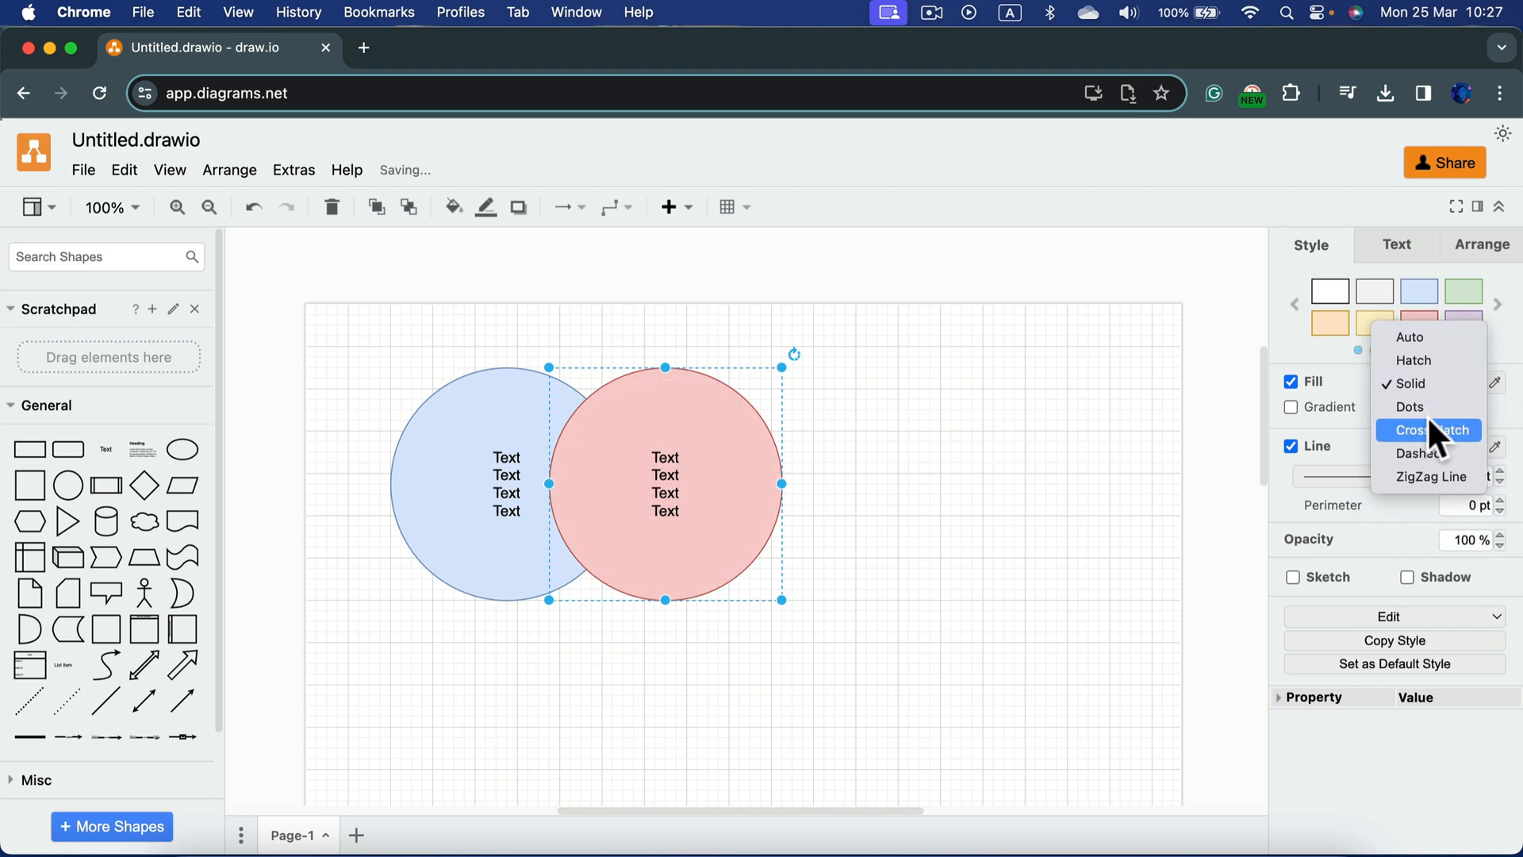
click(1409, 407)
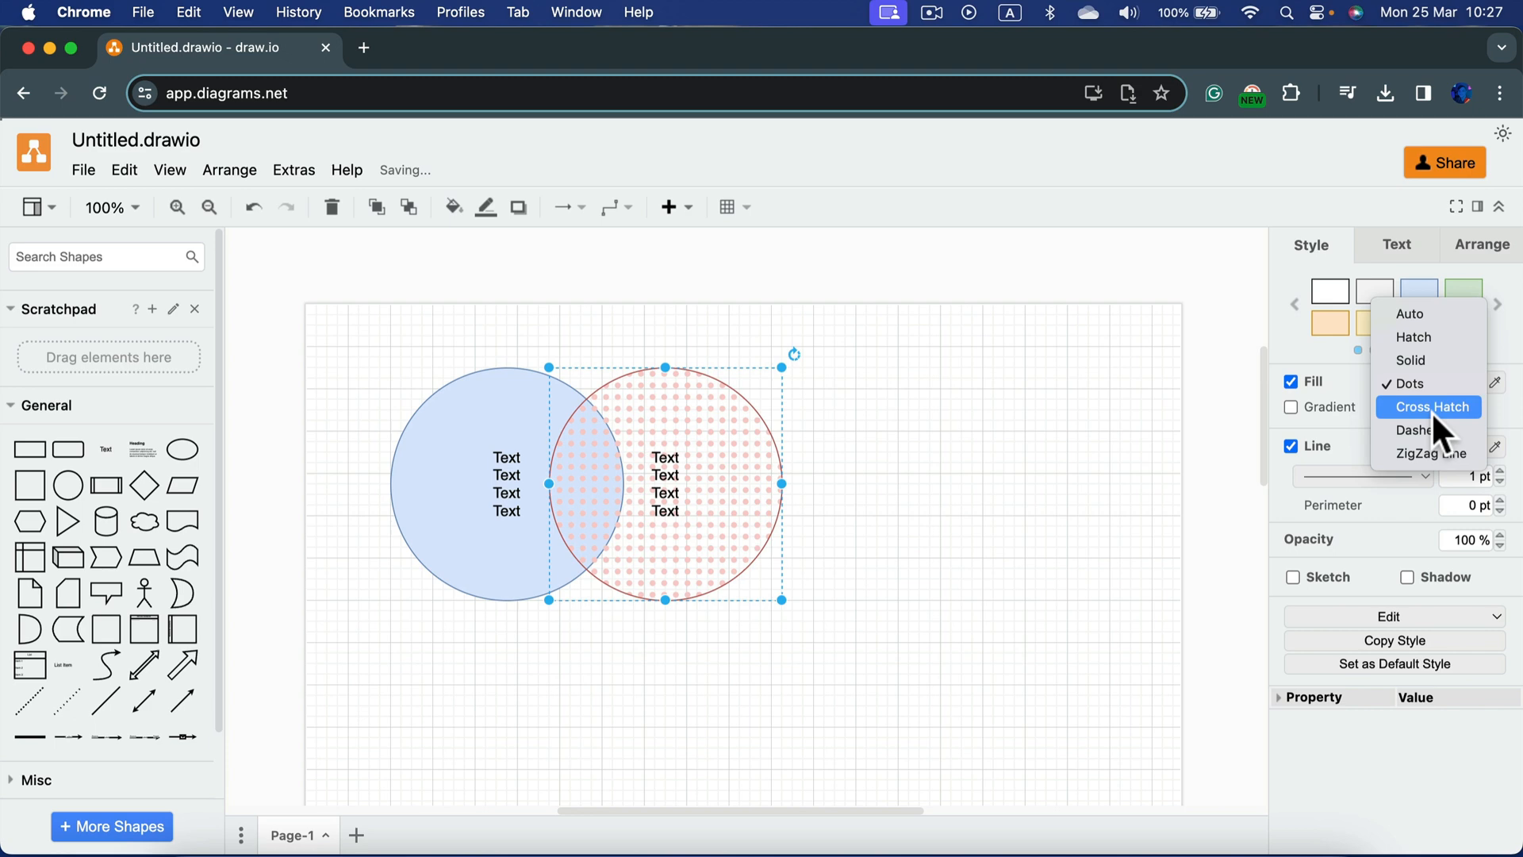
click(1411, 430)
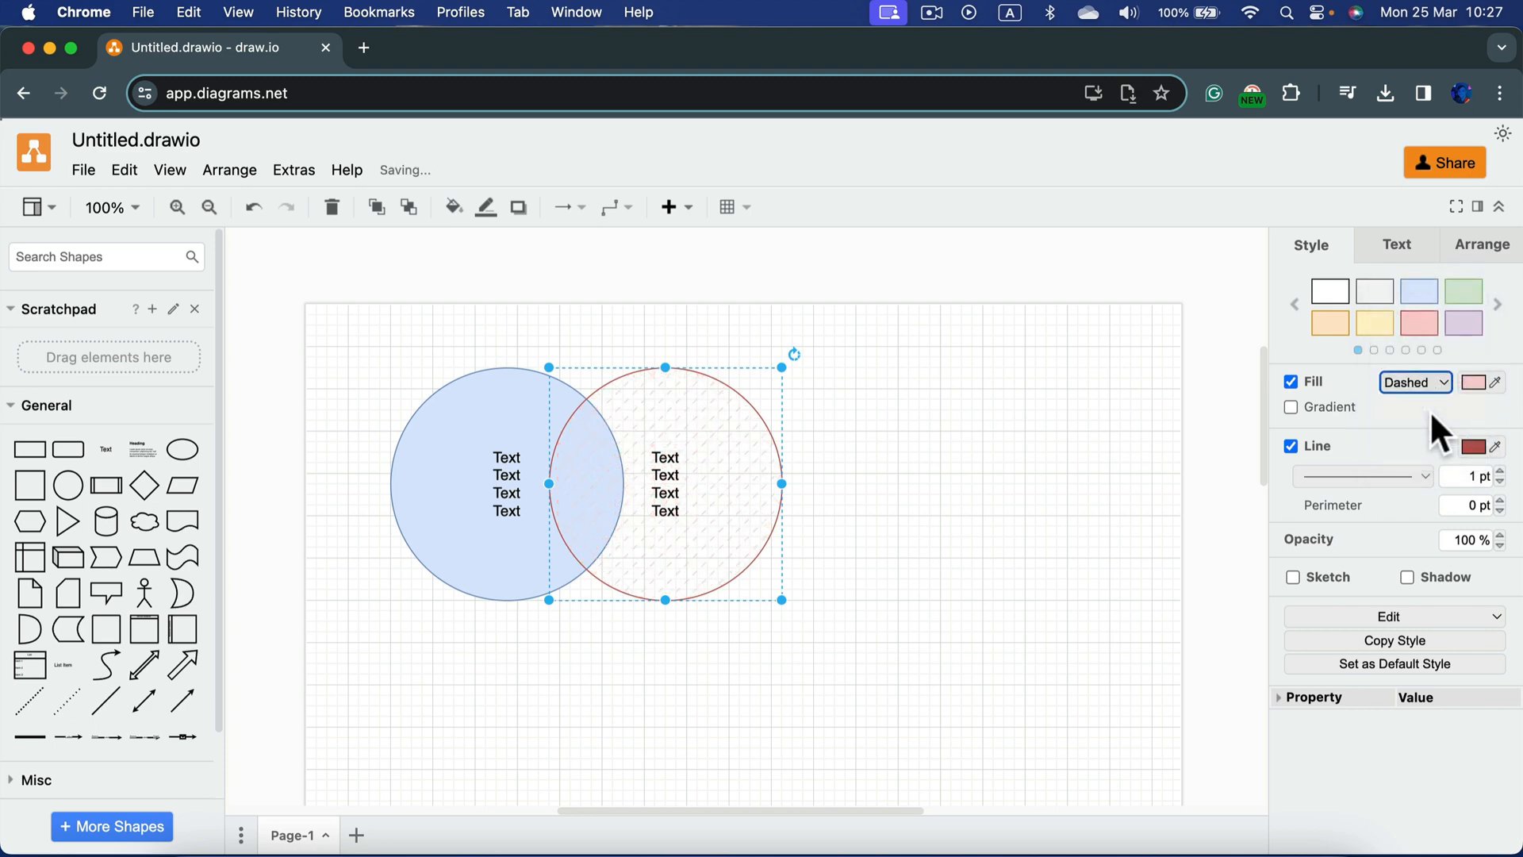
click(1410, 382)
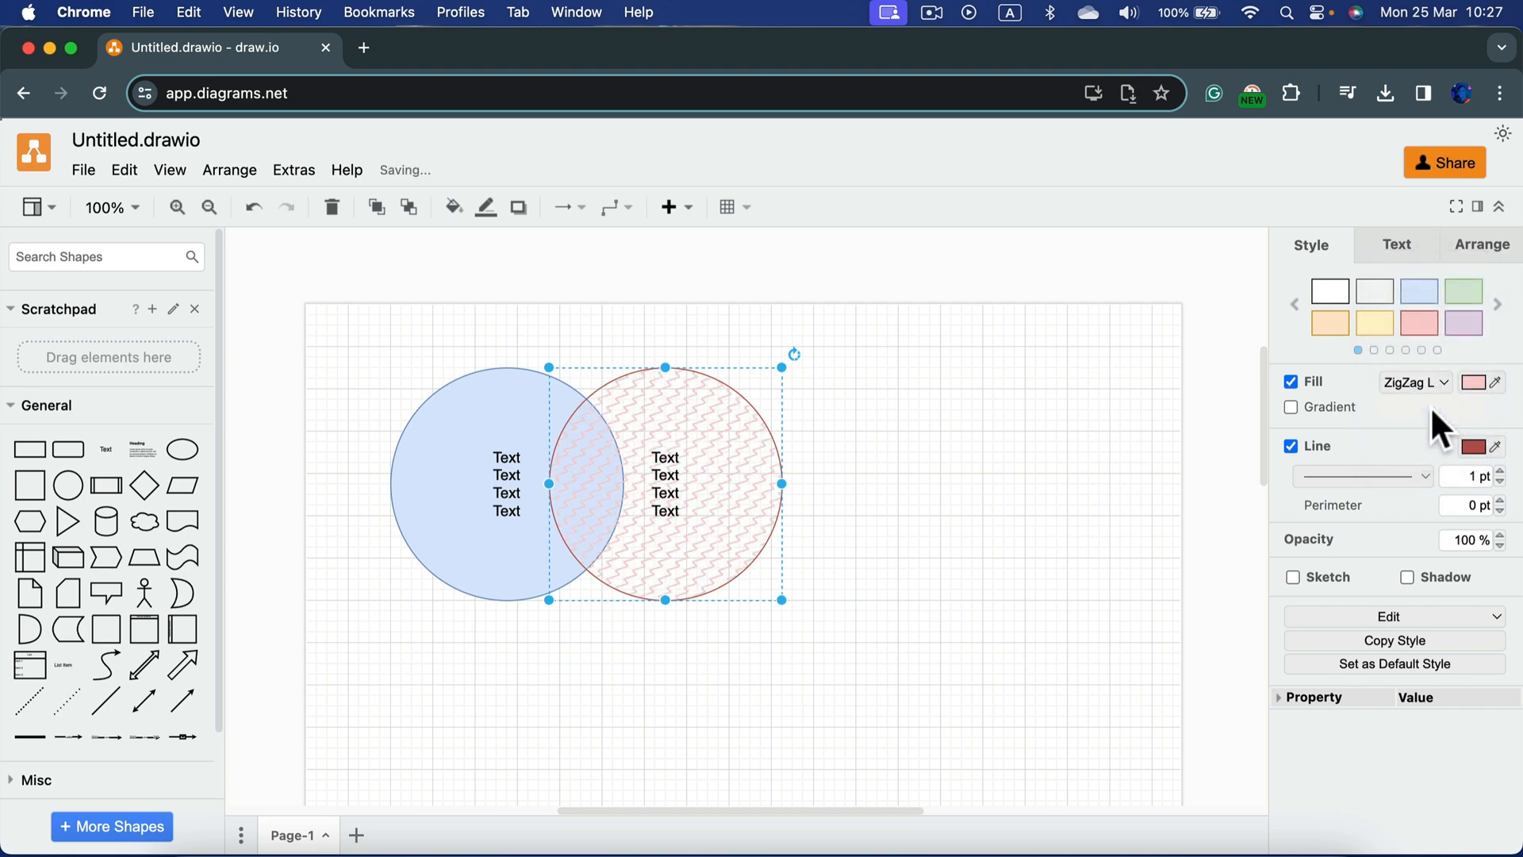
click(1414, 380)
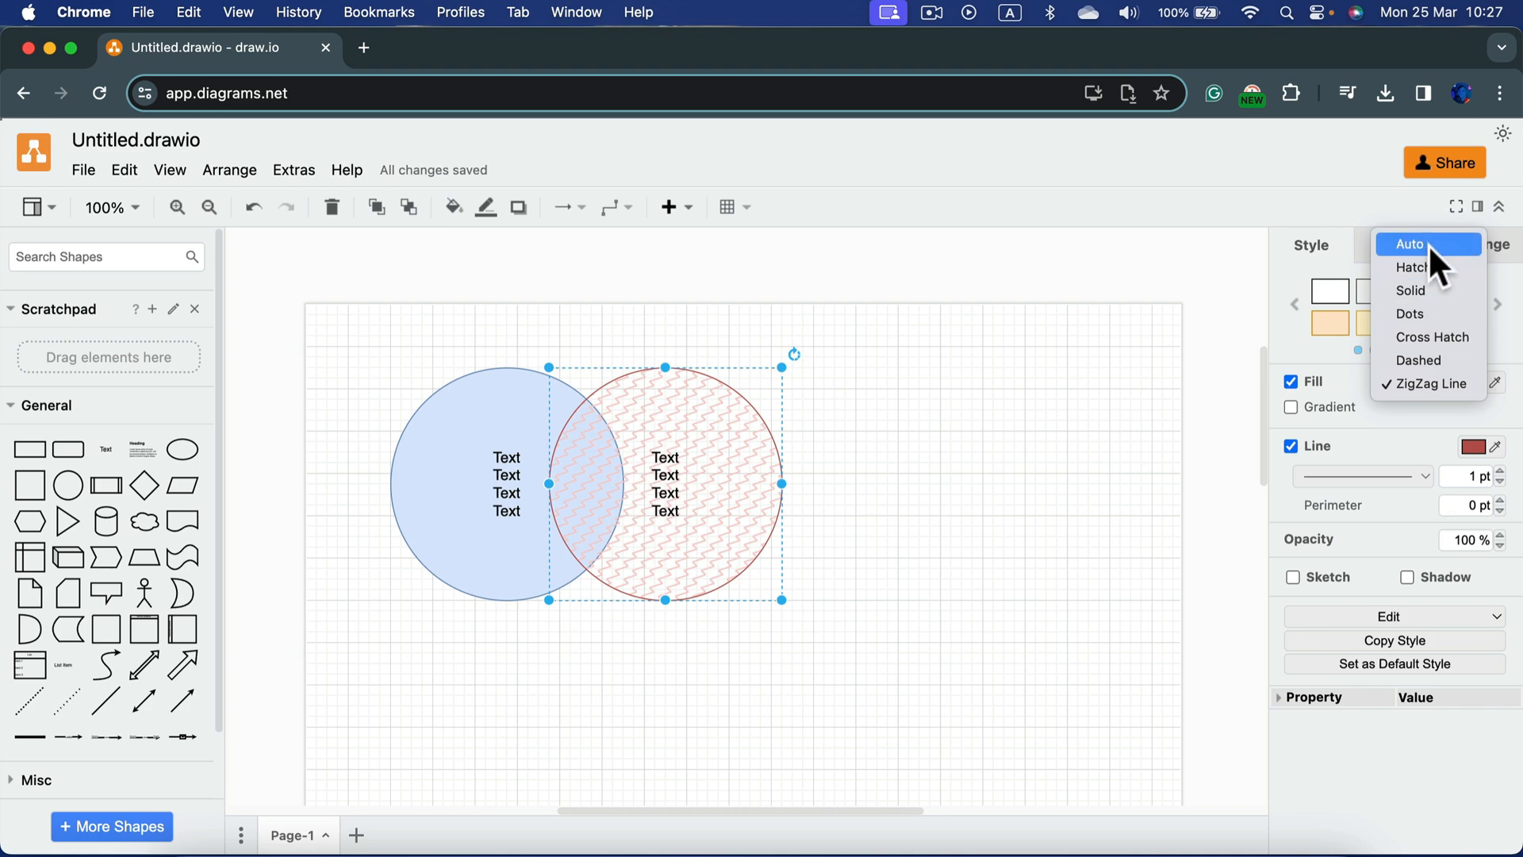
click(1408, 290)
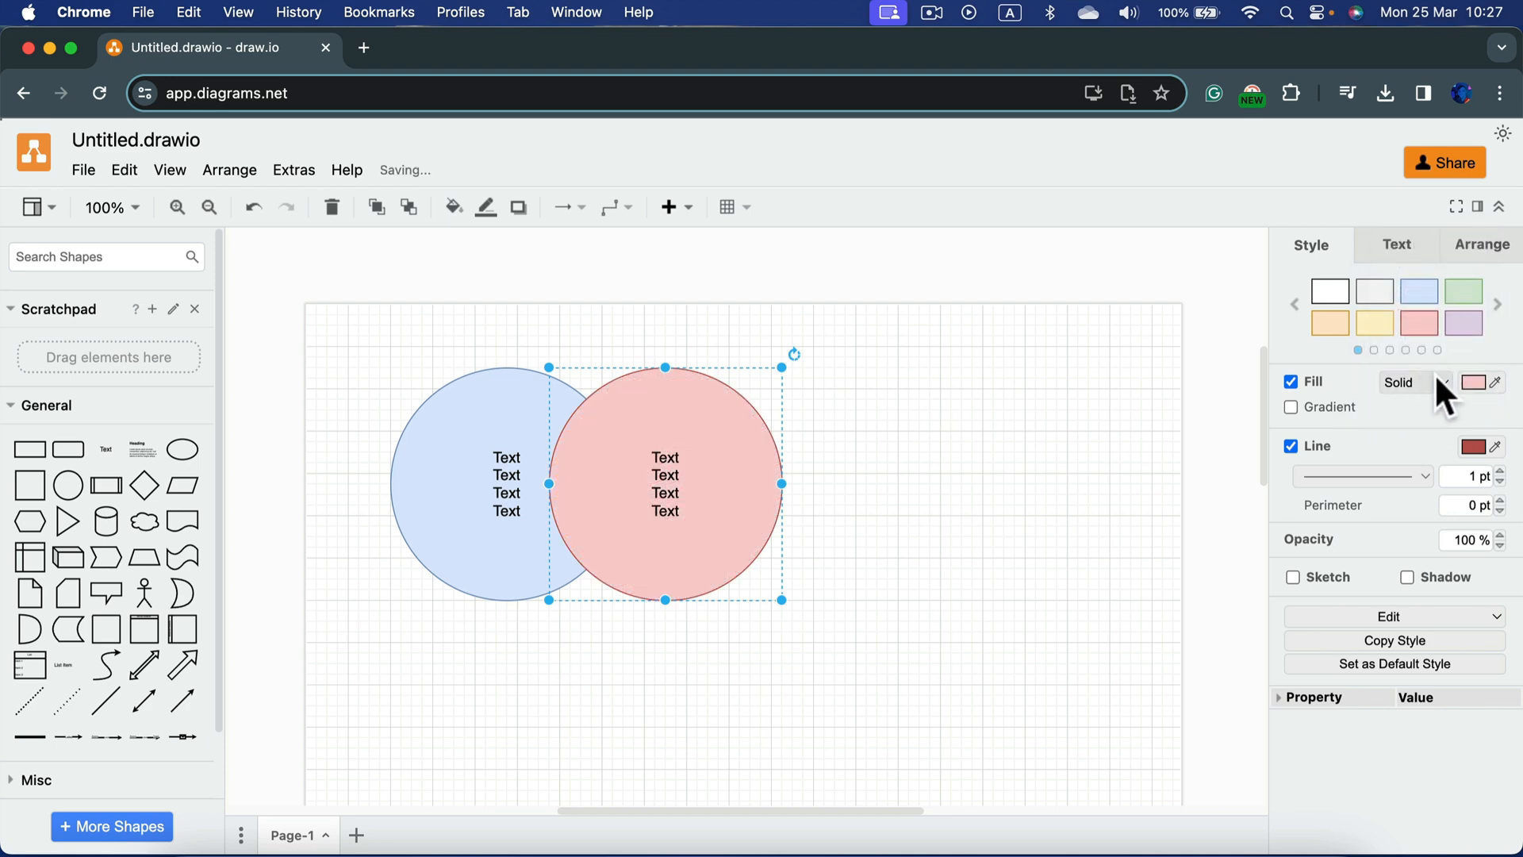
click(1474, 381)
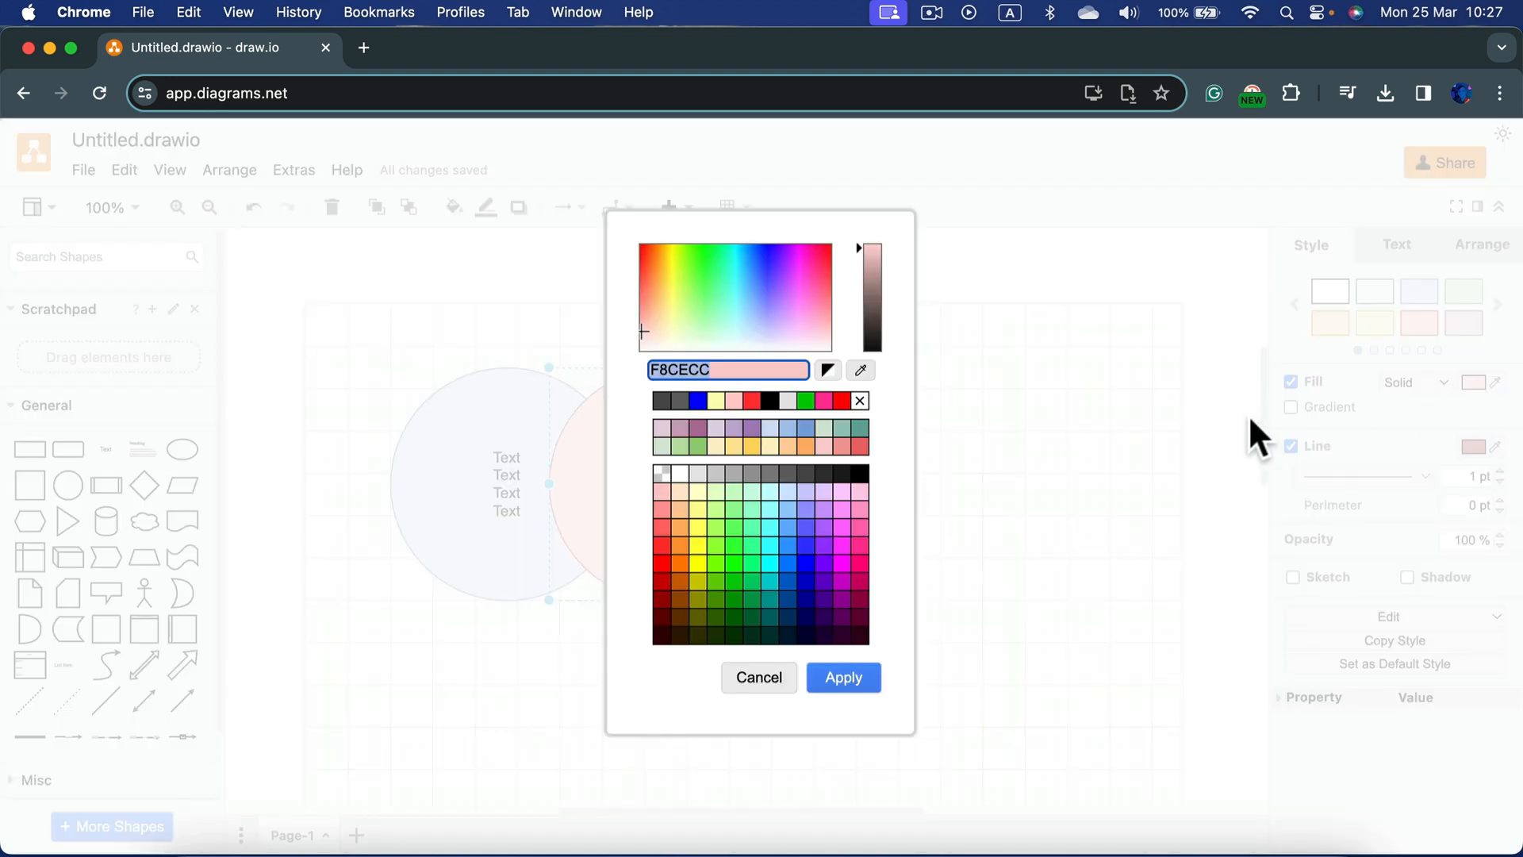
Dismiss the colour chooser and set the pink circle to 50% opacity
click(842, 677)
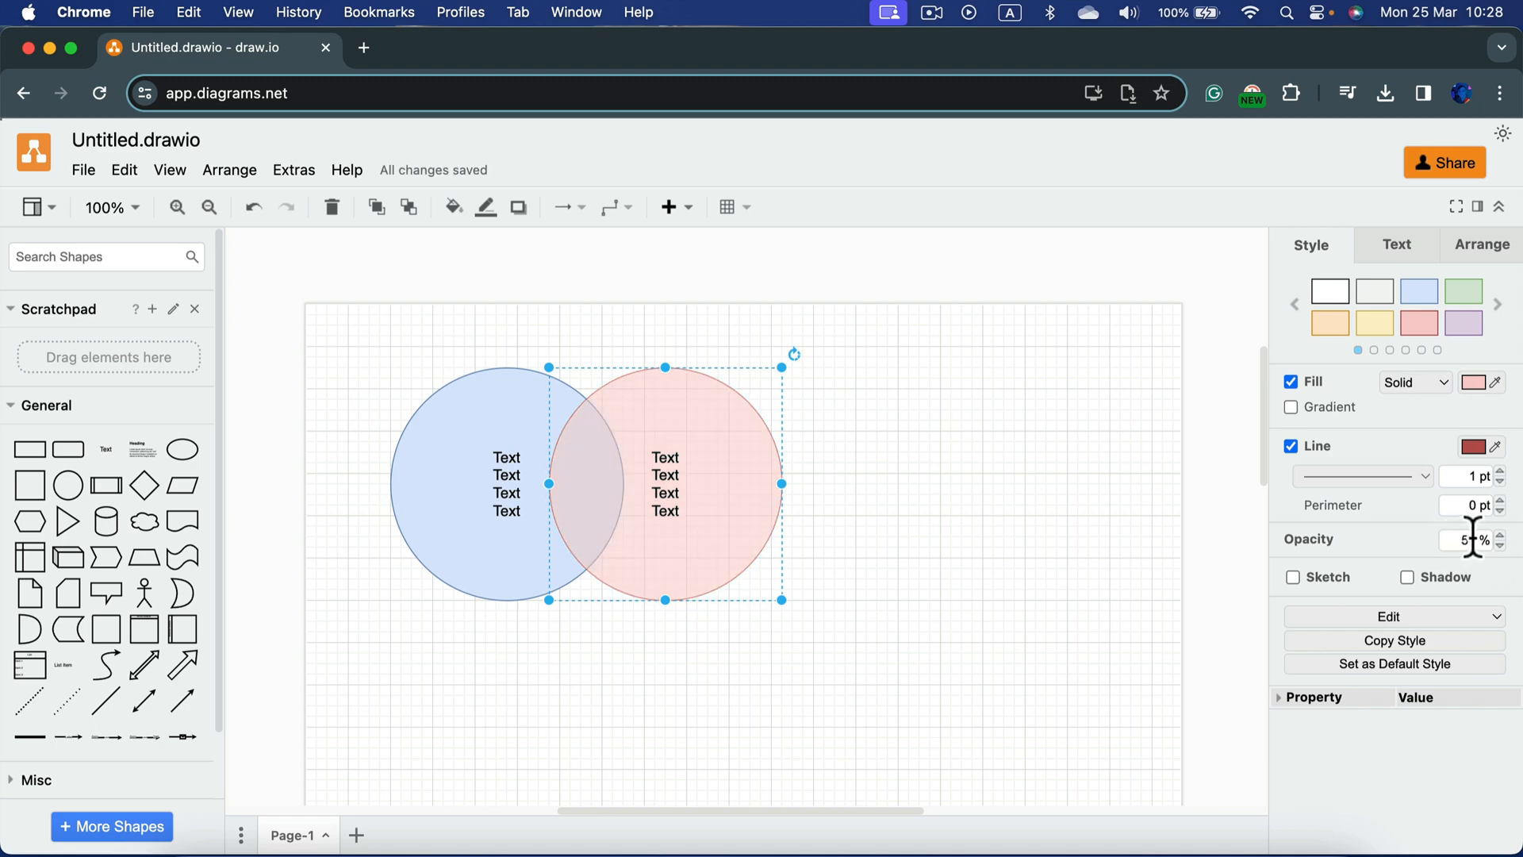
Lower the blue circle's opacity to 50% with the spinner
click(467, 482)
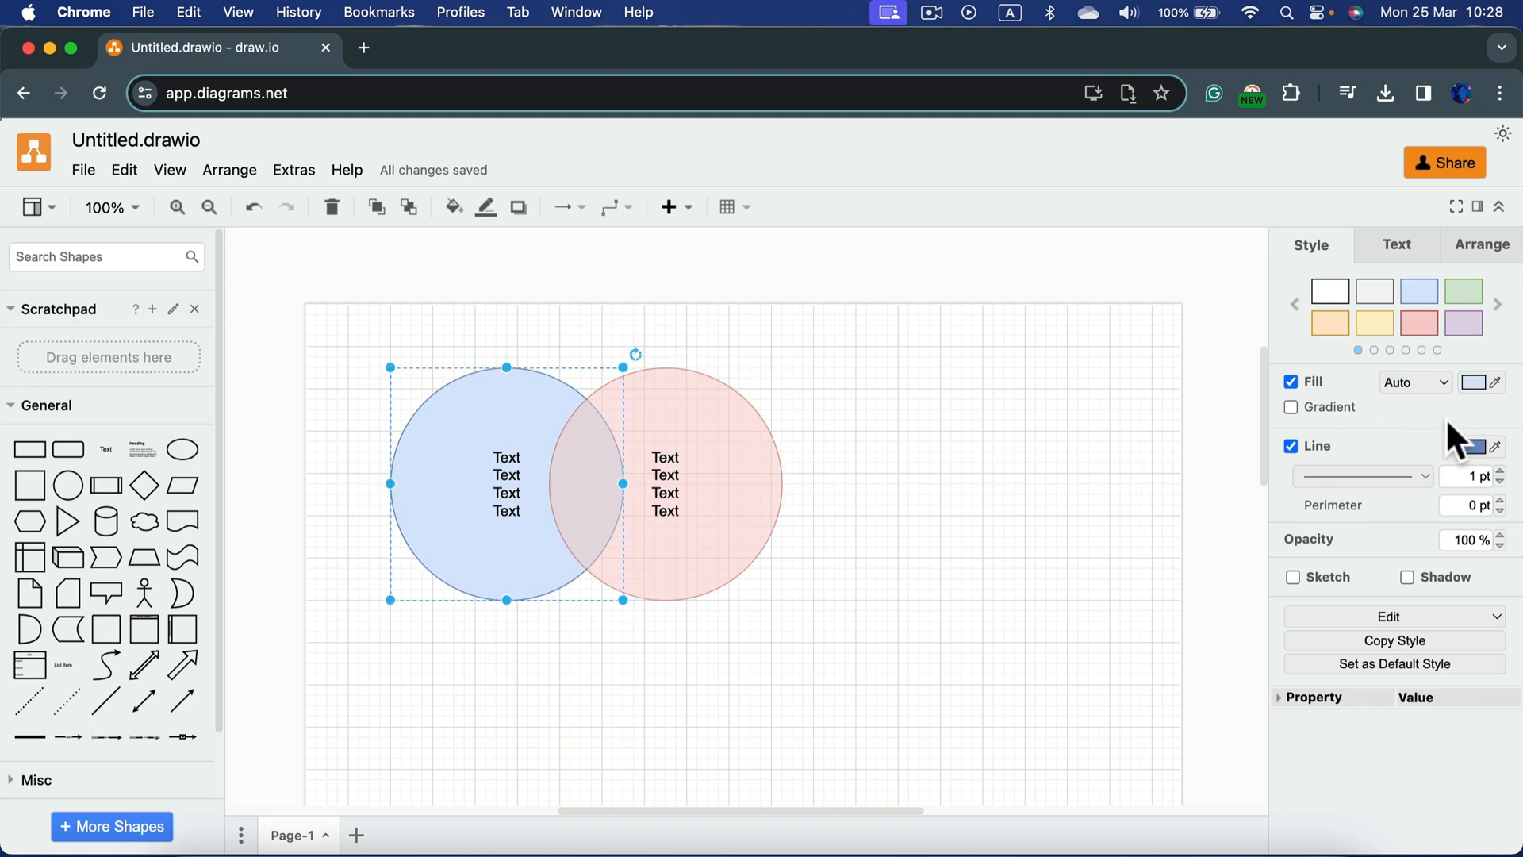
click(1511, 544)
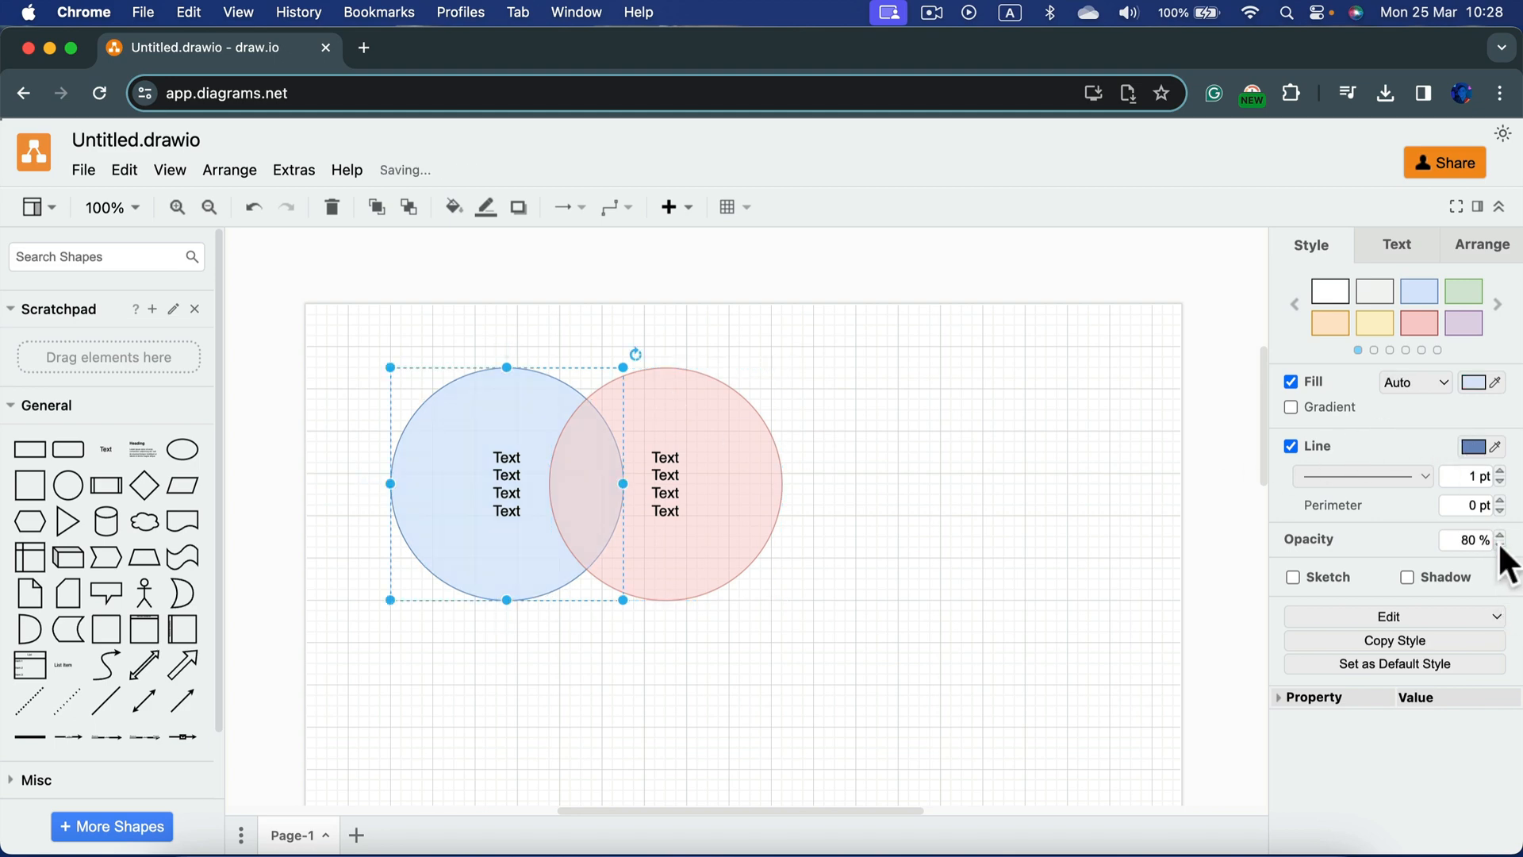
click(1512, 544)
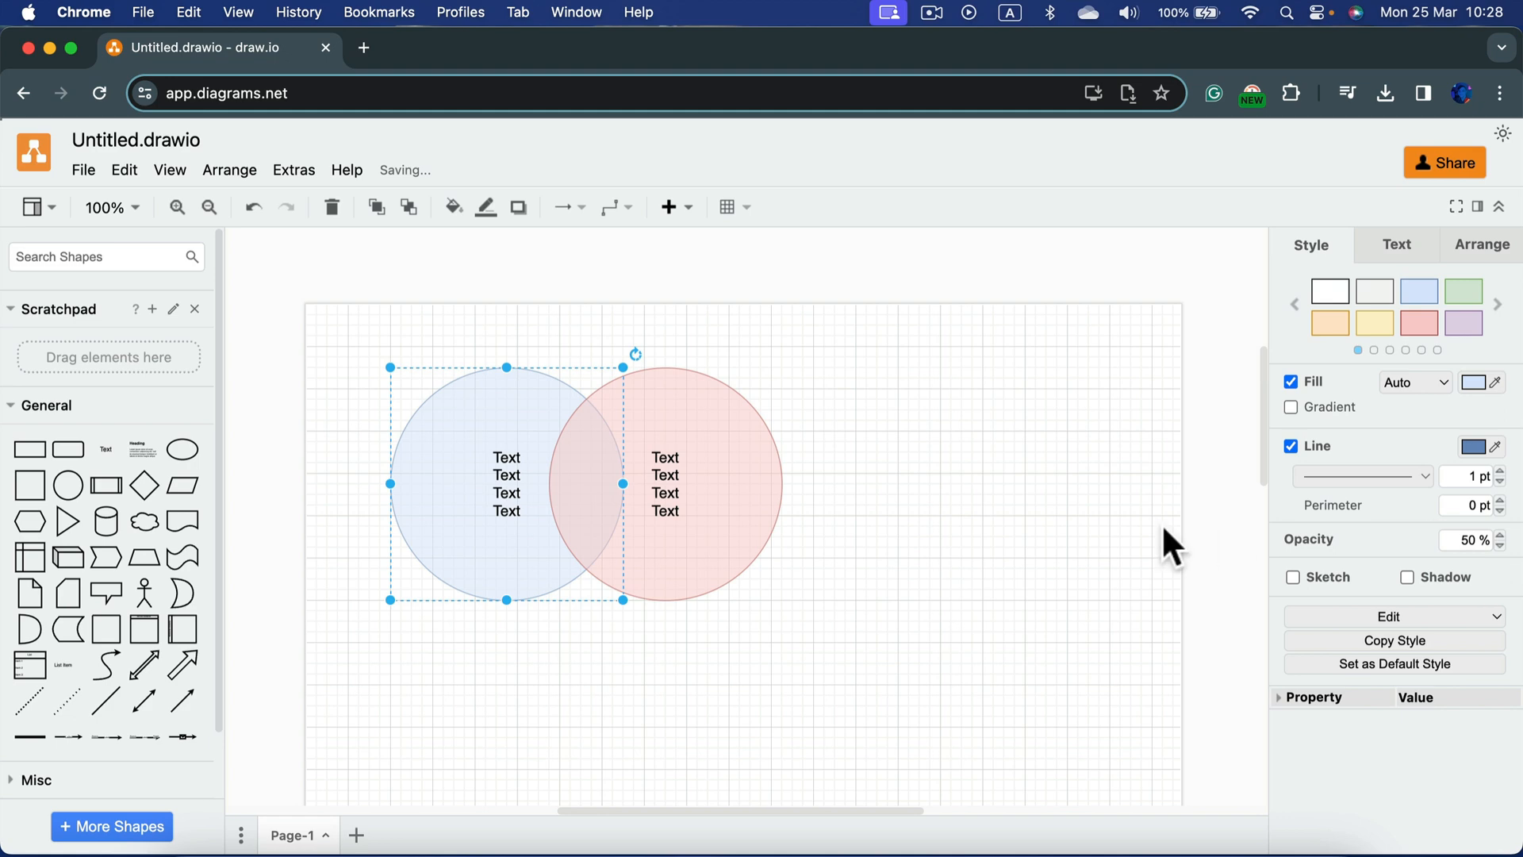
mouse_move(768, 498)
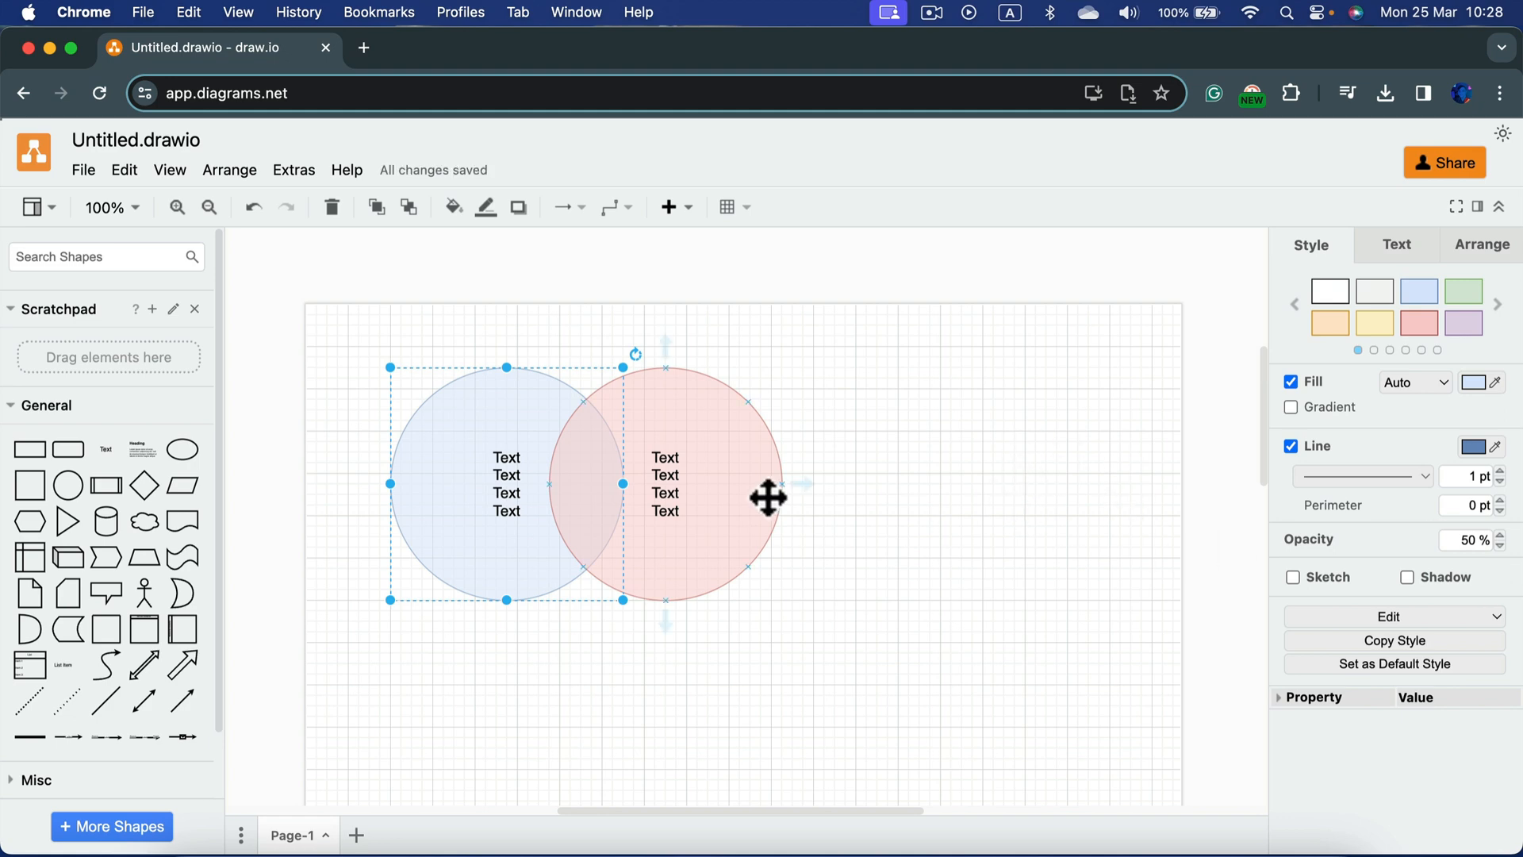
mouse_move(1418, 686)
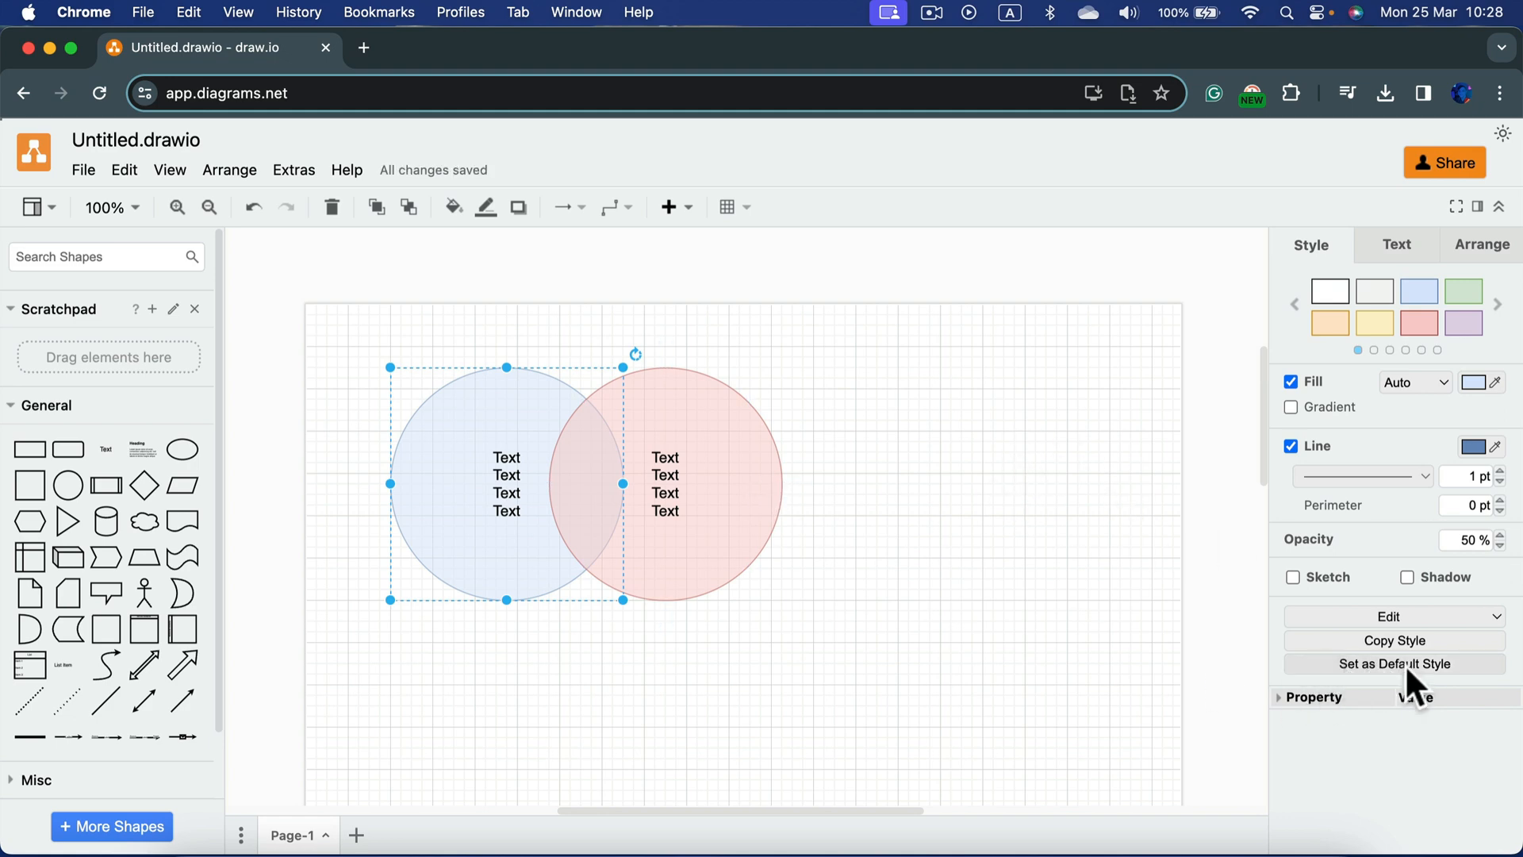
mouse_move(211, 576)
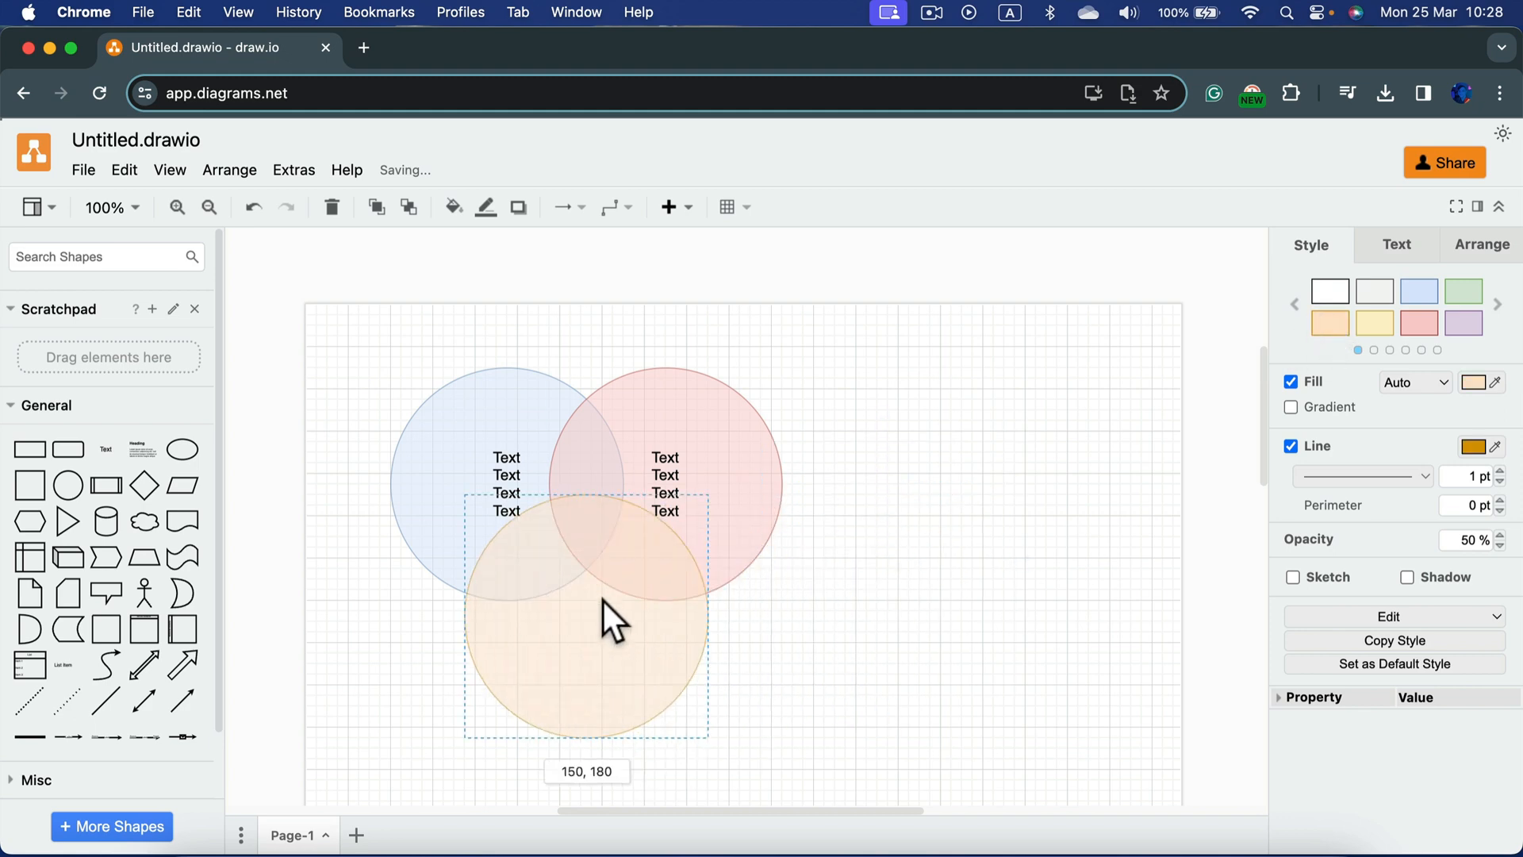
Drag the peach circle to the right, clear of the blue and pink circles
click(863, 729)
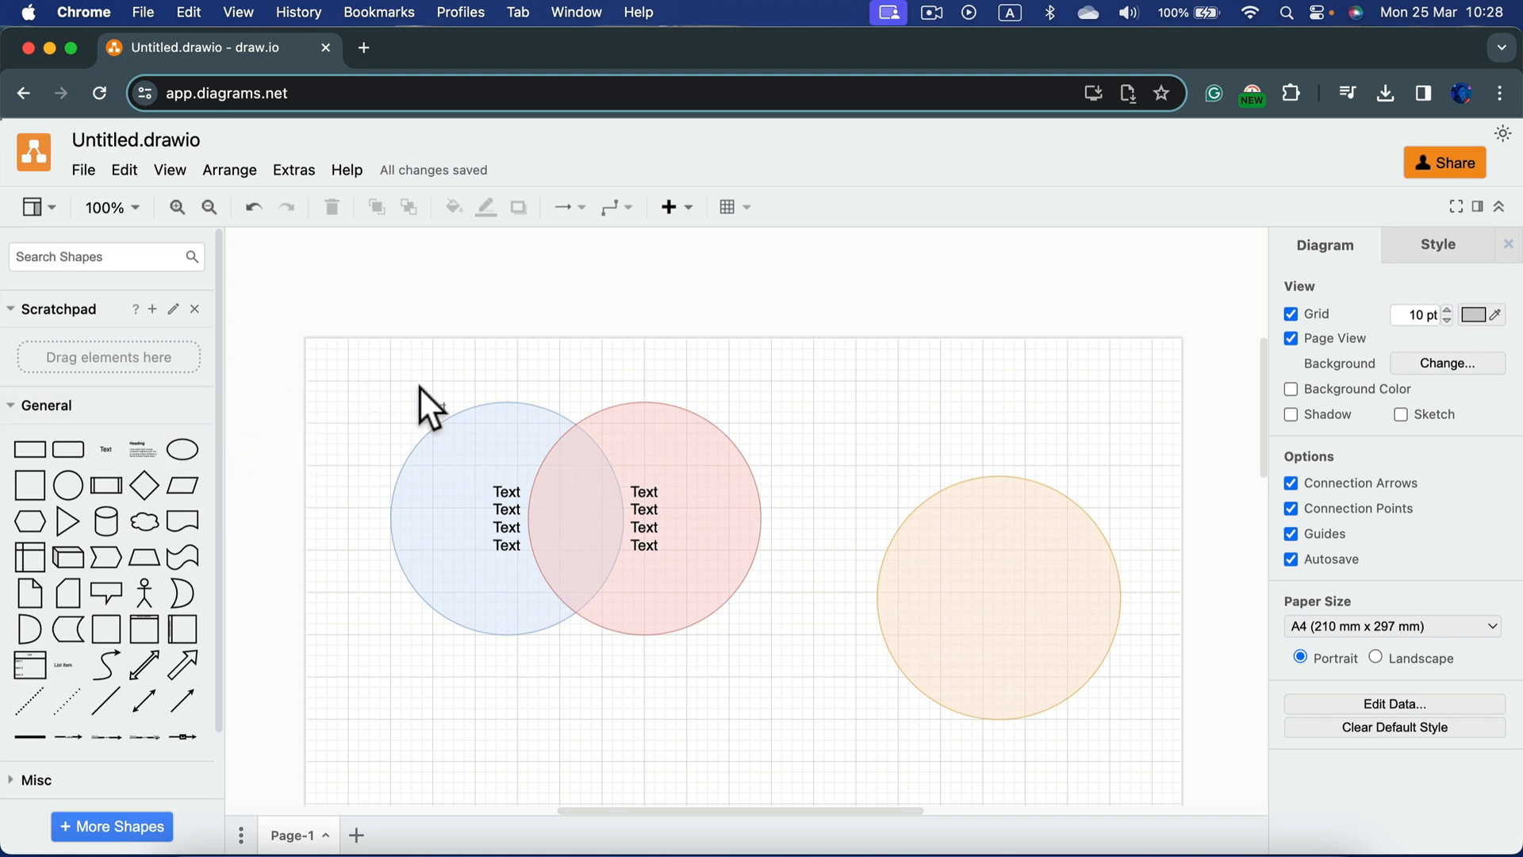
Place a 'Text' label in the overlap region and edit its lines
click(607, 512)
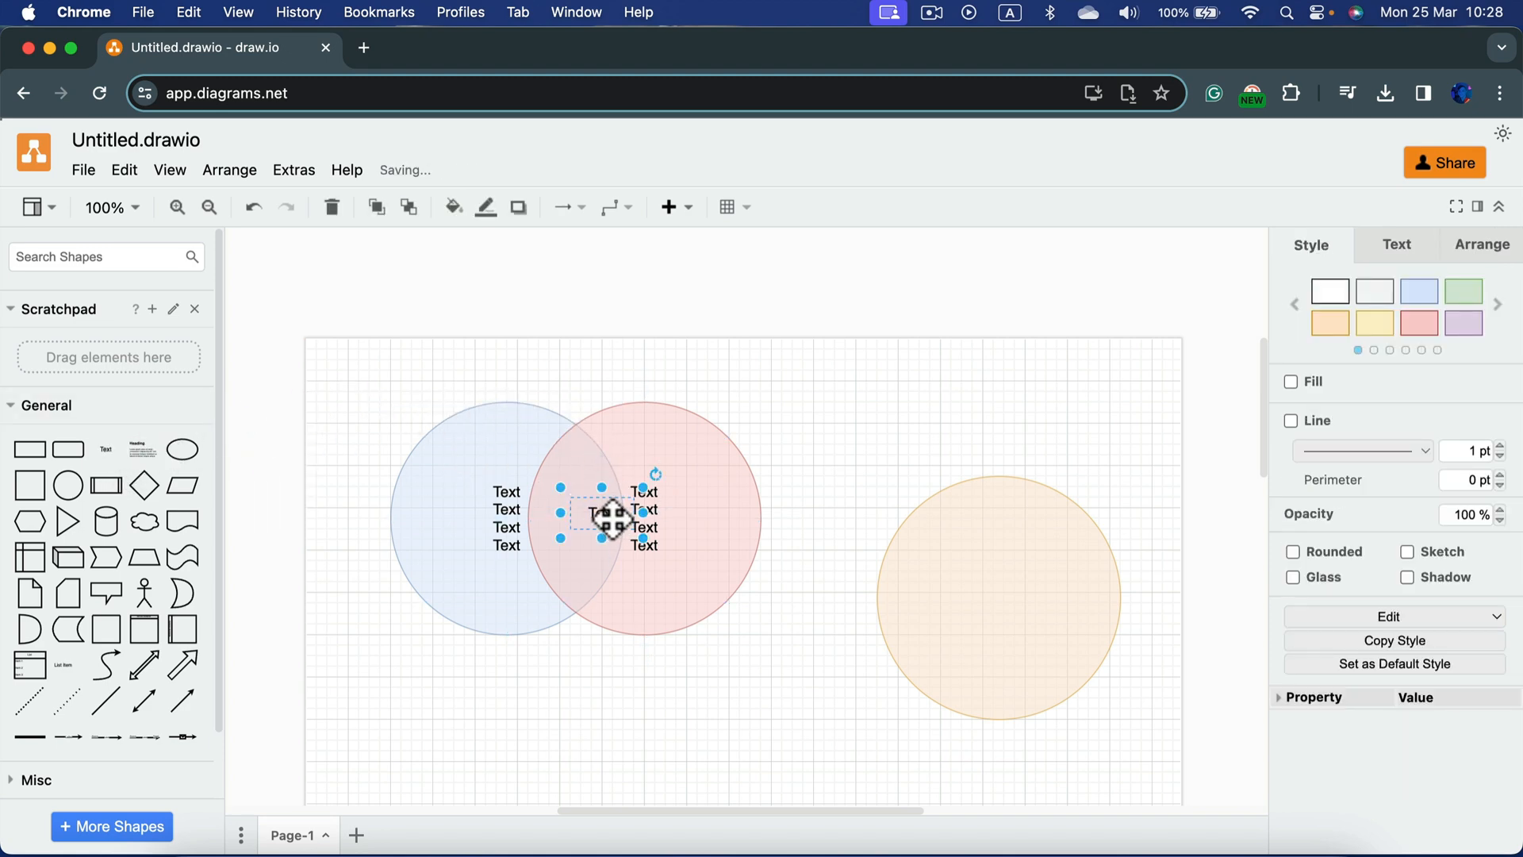
mouse_move(105, 449)
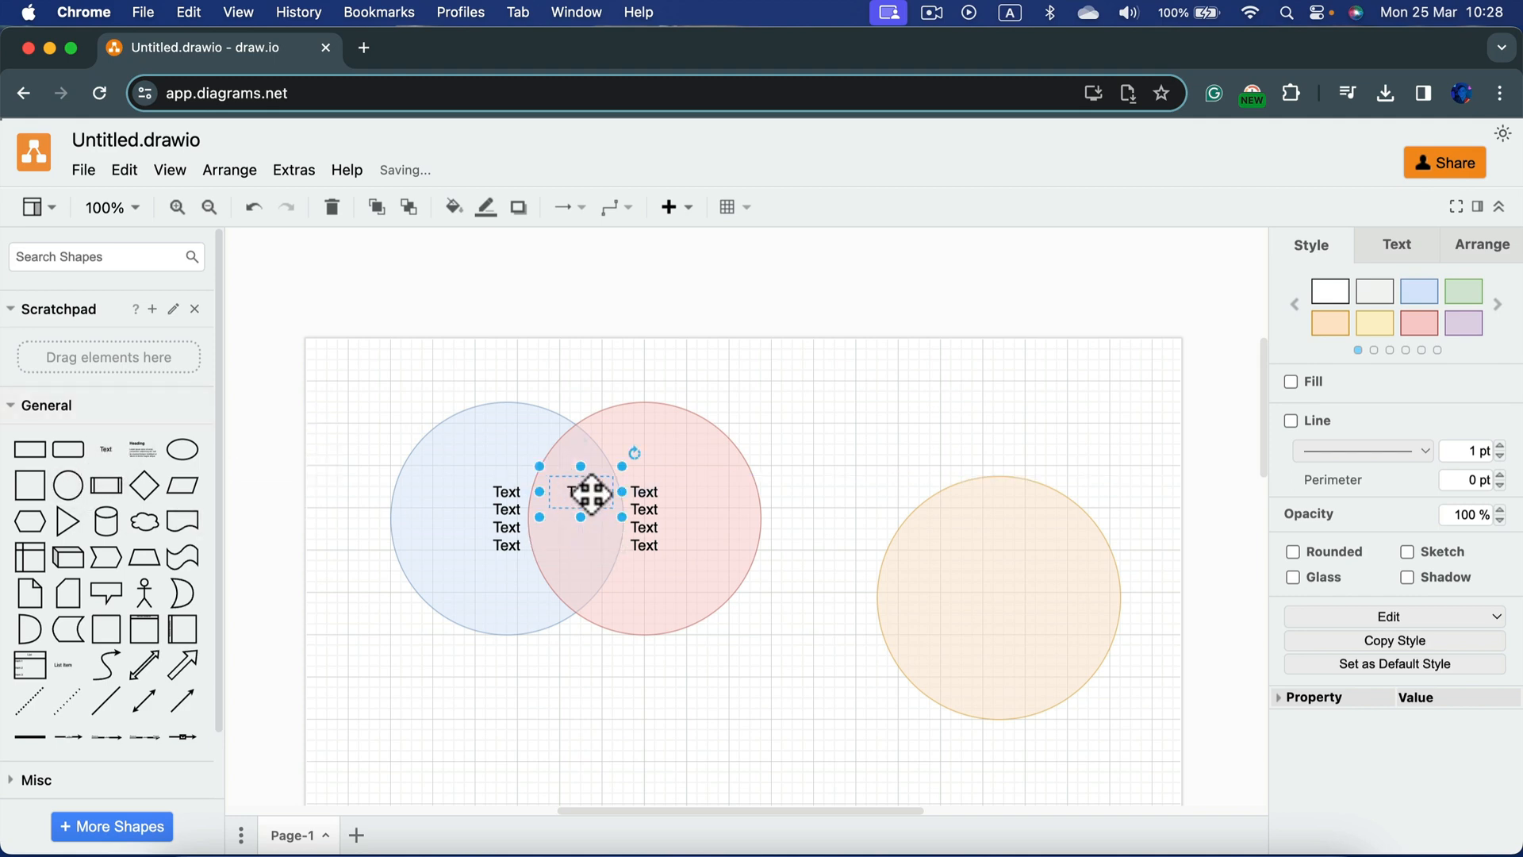
double_click(580, 490)
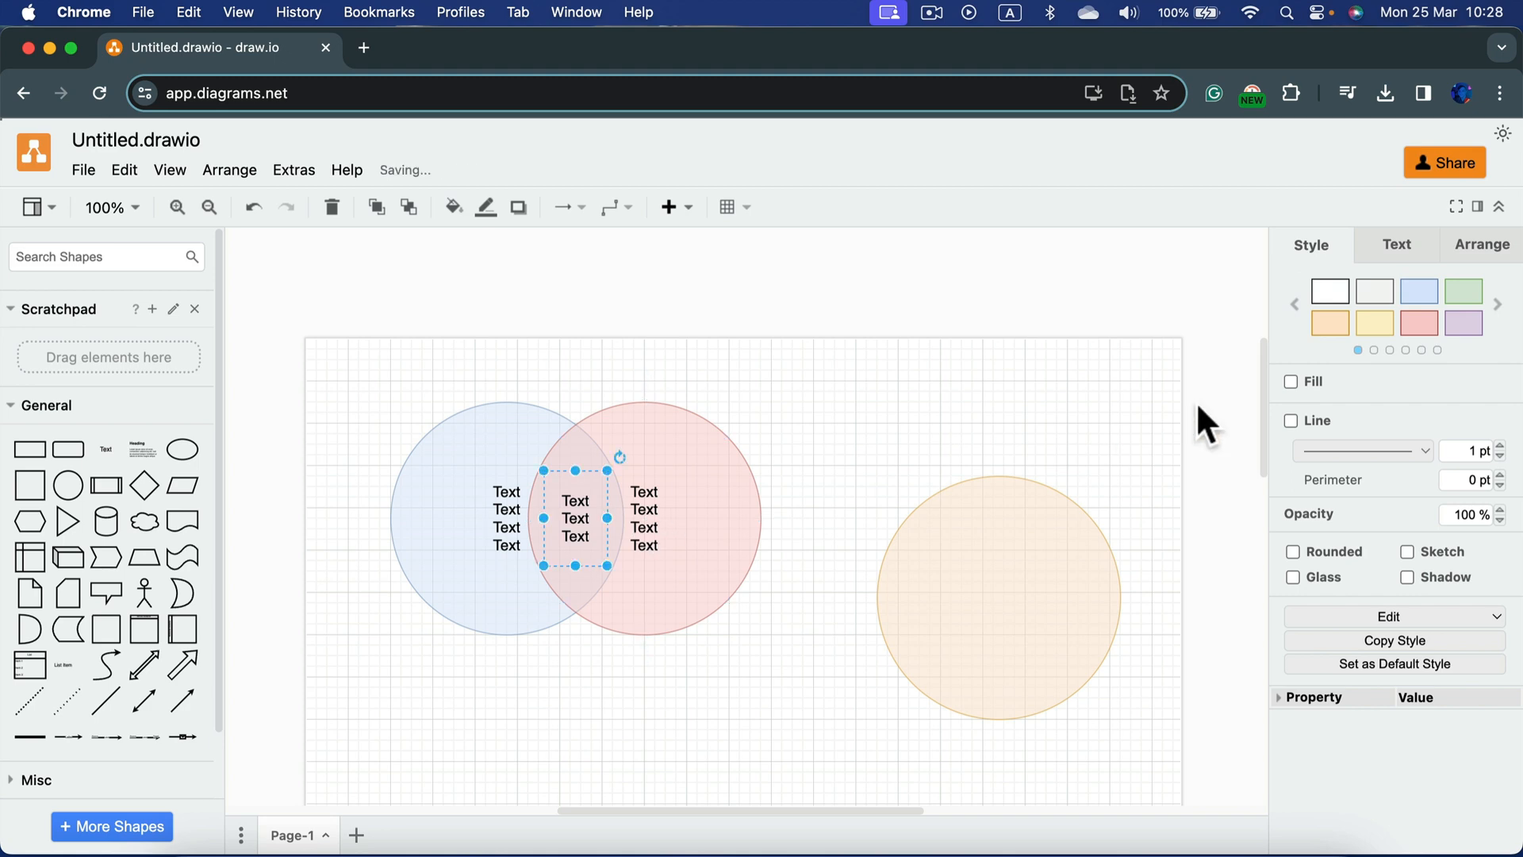
click(1396, 244)
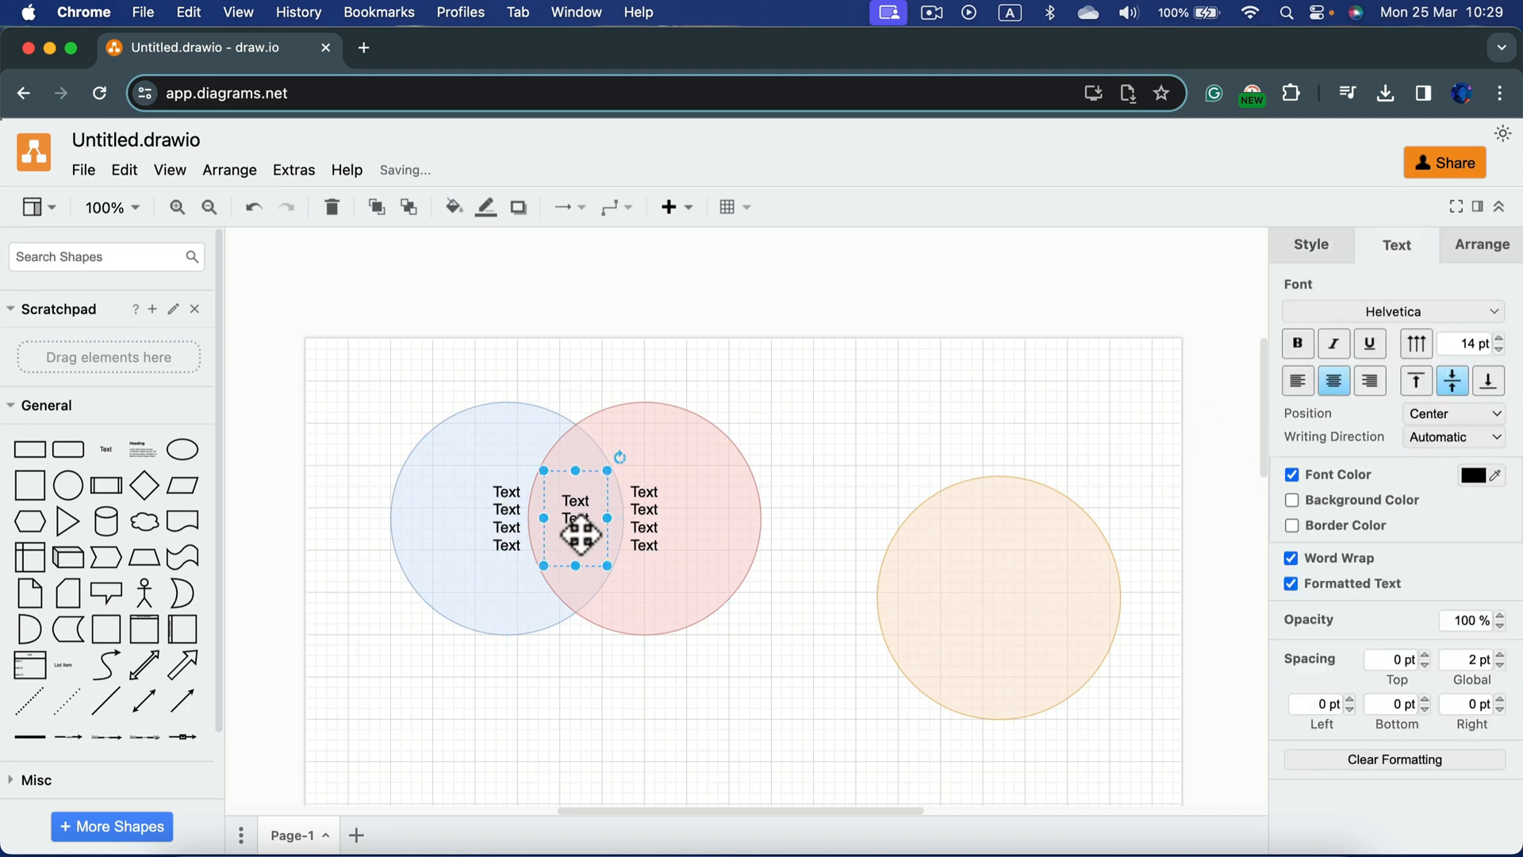
Delete the peach circle, leaving the two-circle Venn diagram
click(954, 539)
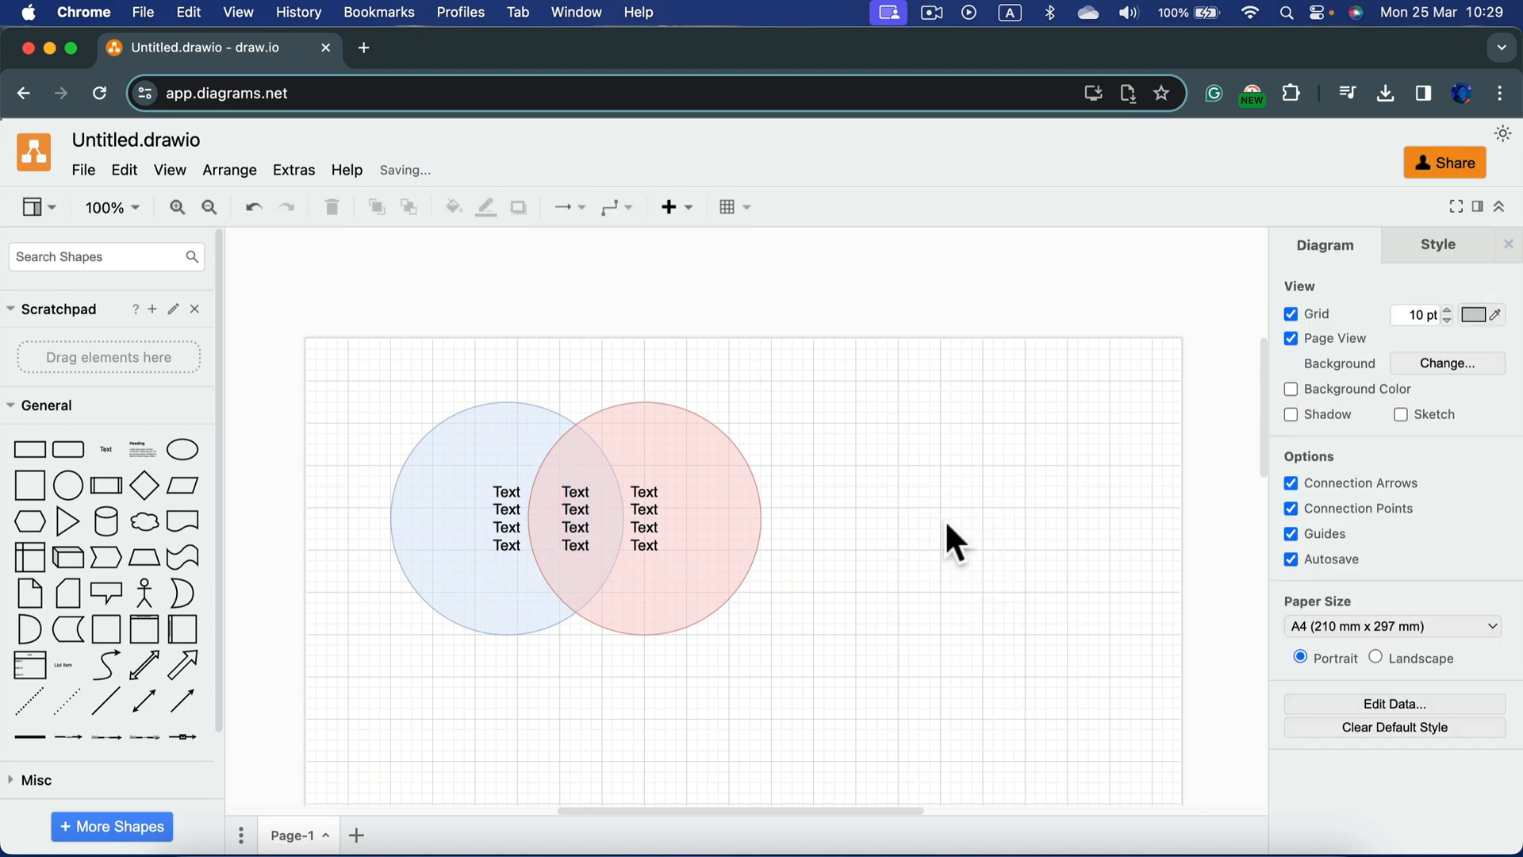
click(106, 206)
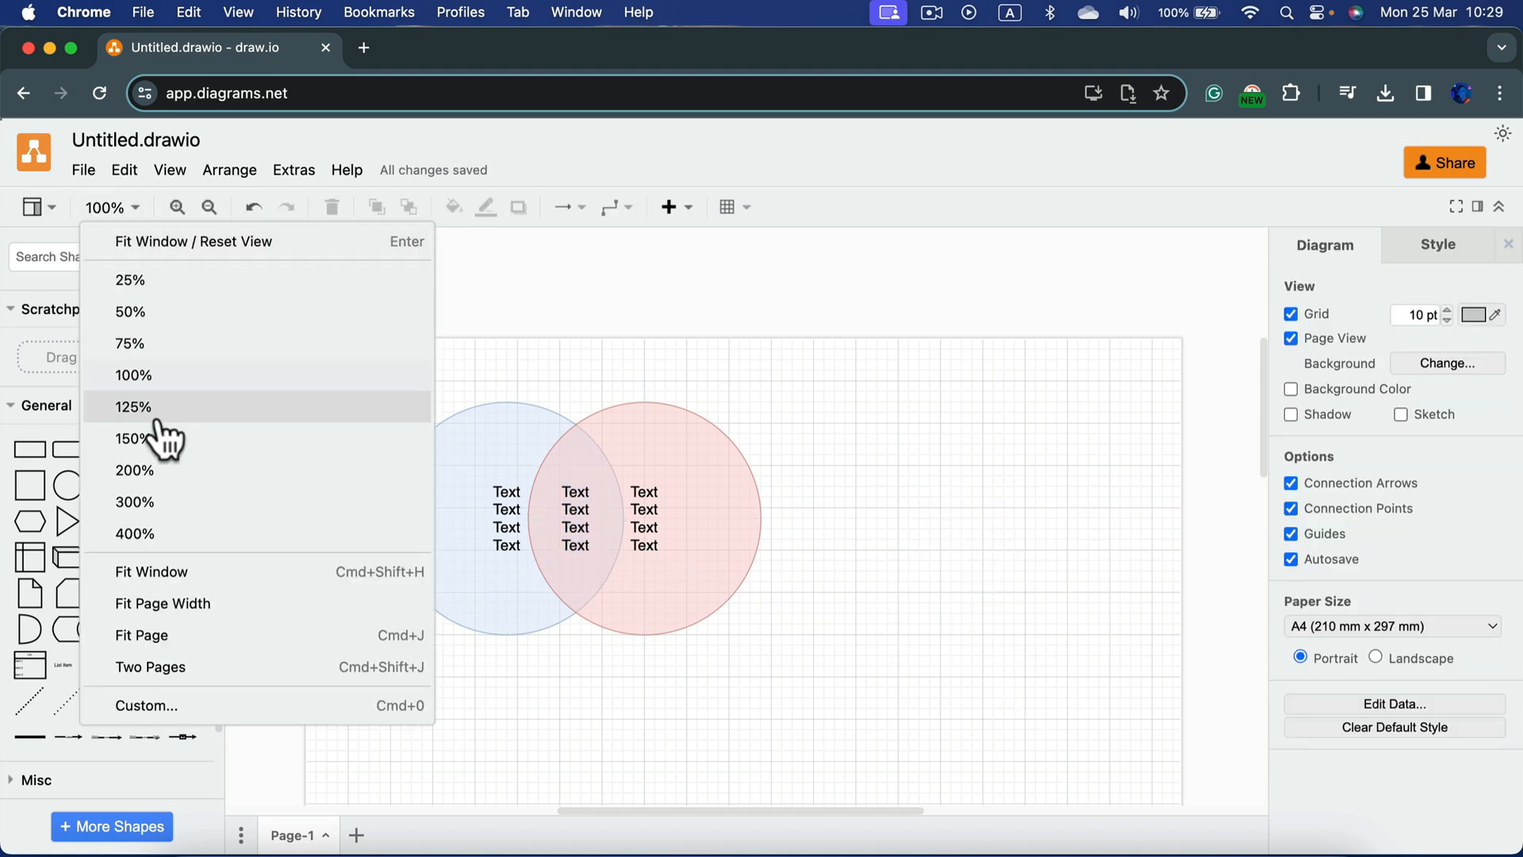
Zoom the canvas to 125% to work on the Venn diagram's labels
click(132, 406)
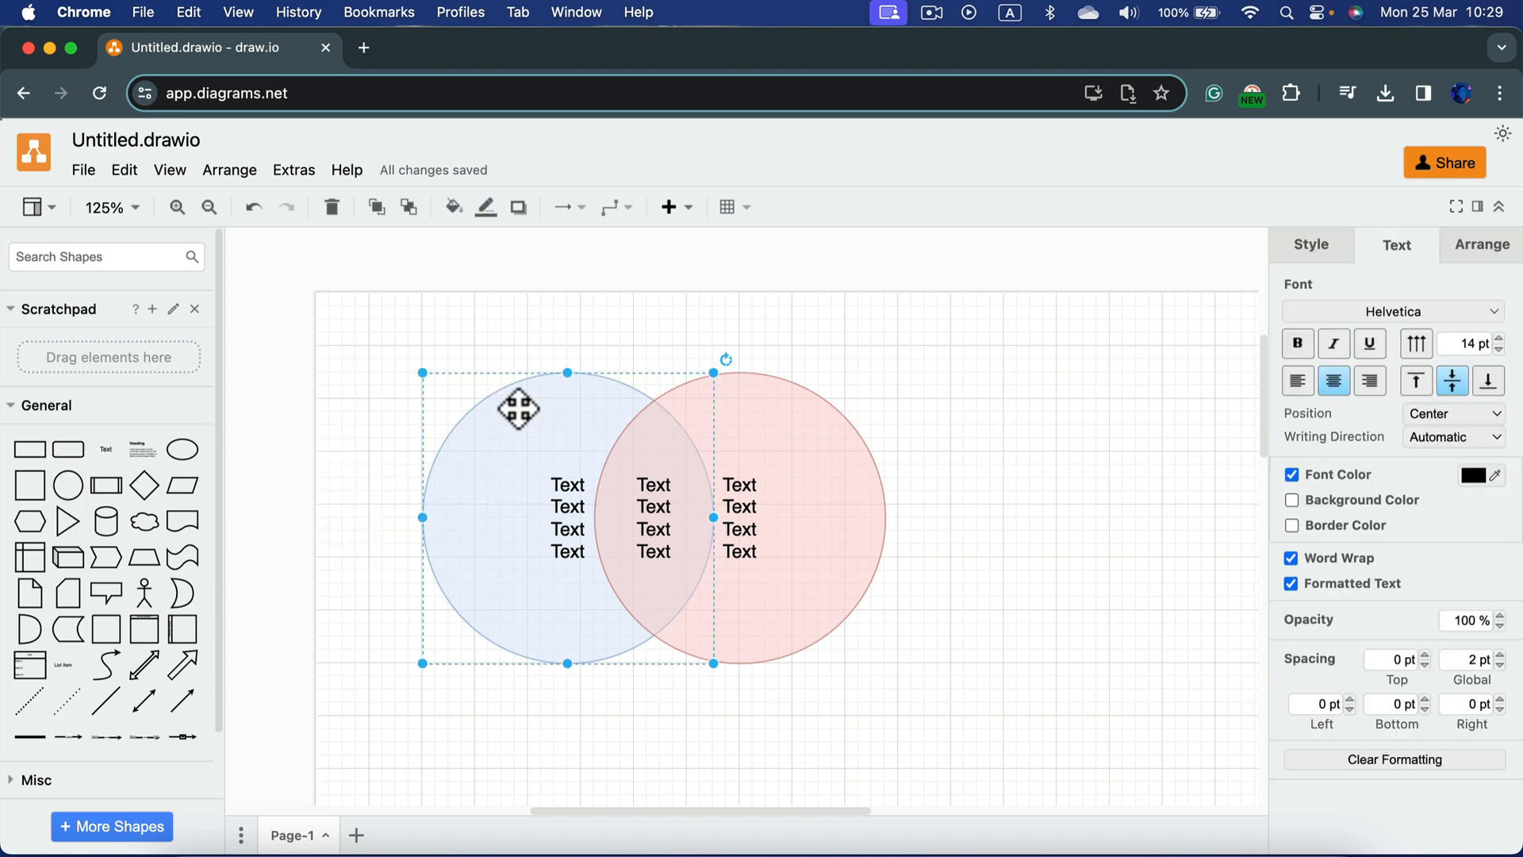
mouse_move(868, 449)
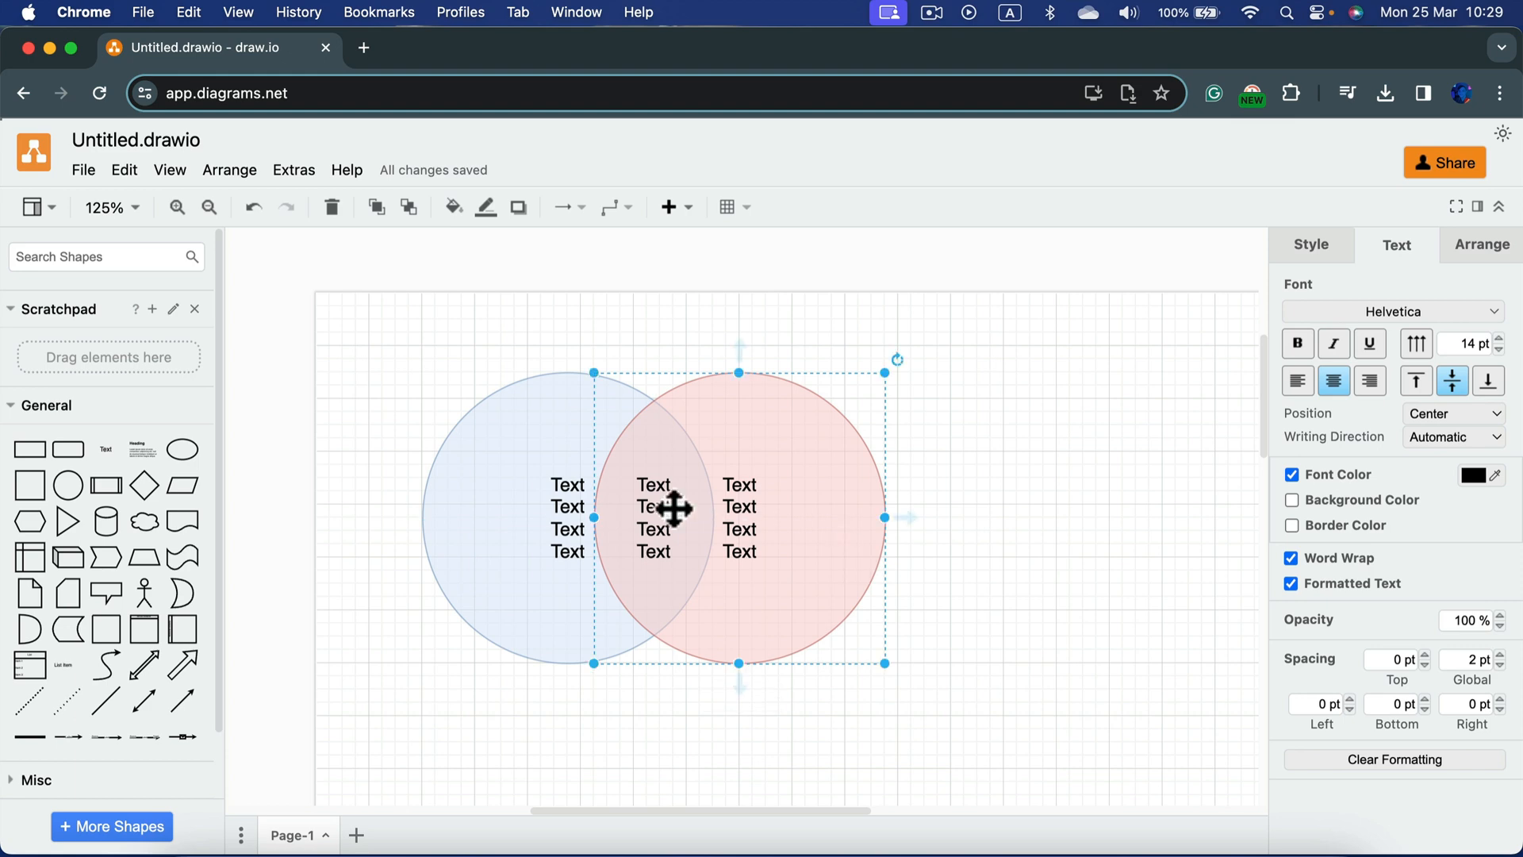
mouse_move(543, 481)
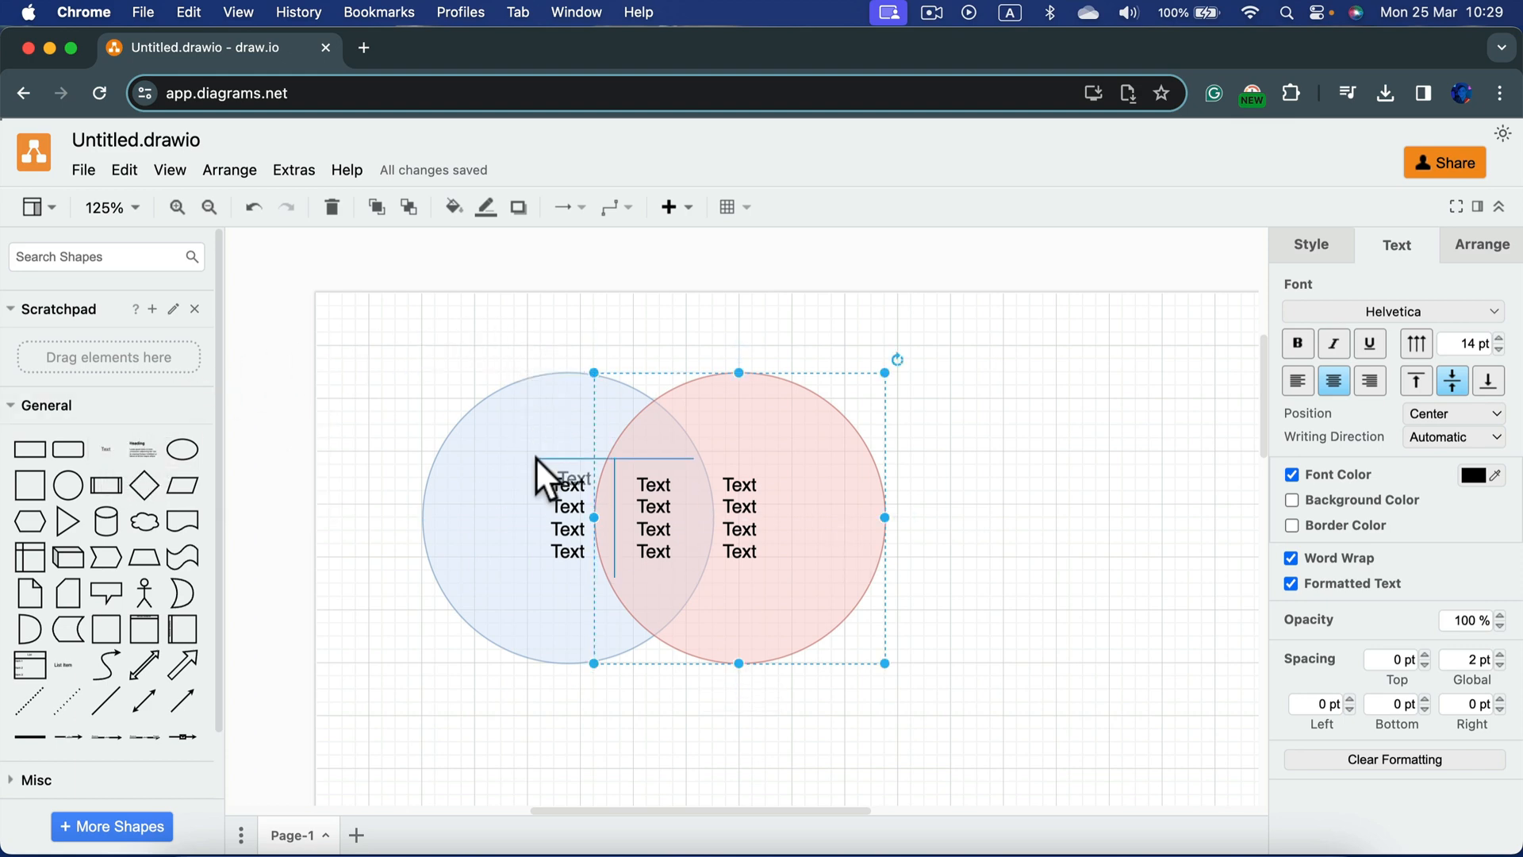